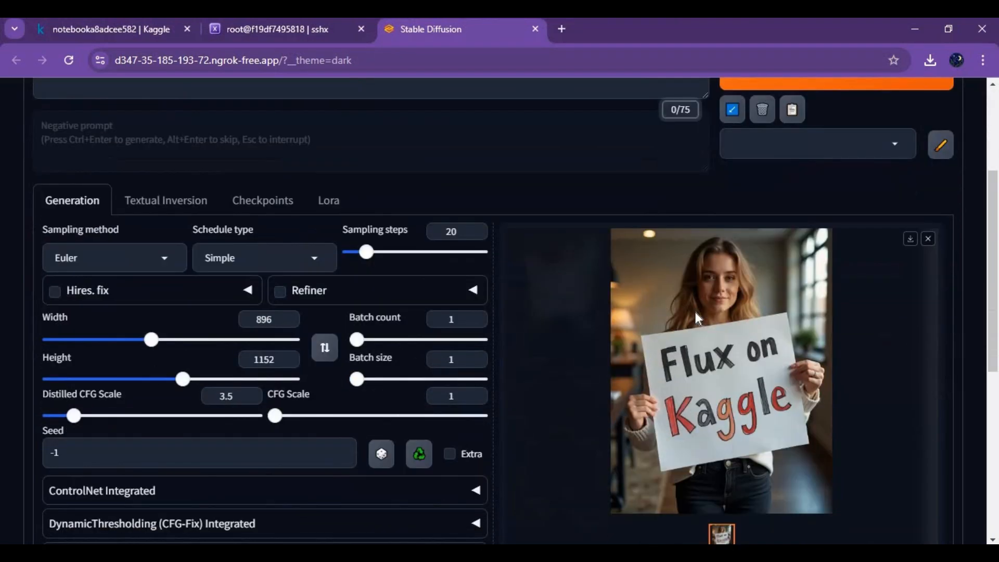
Review the existing Kaggle notebook tab and the terminal session running the web UI.
scroll("down", 3)
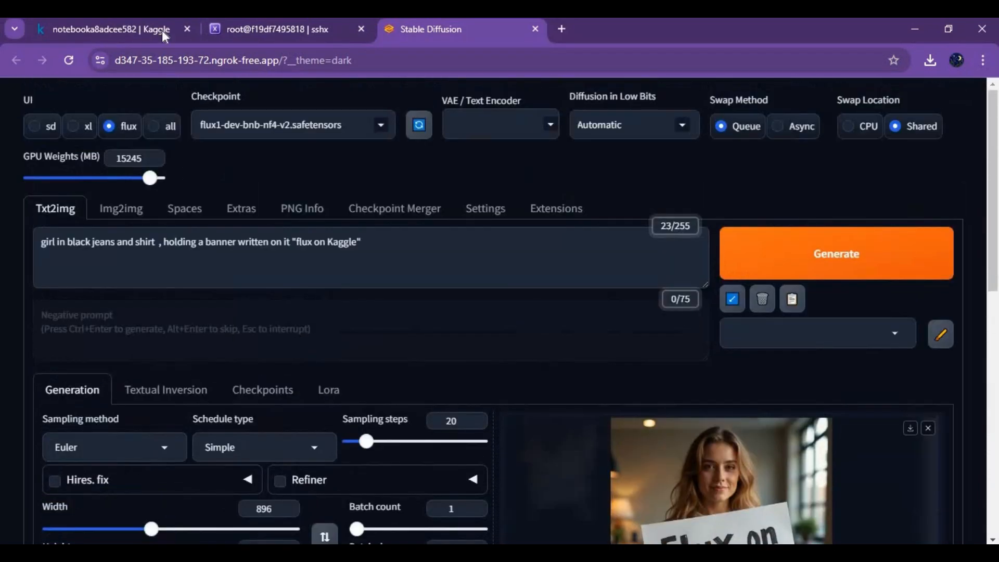
left_click(109, 29)
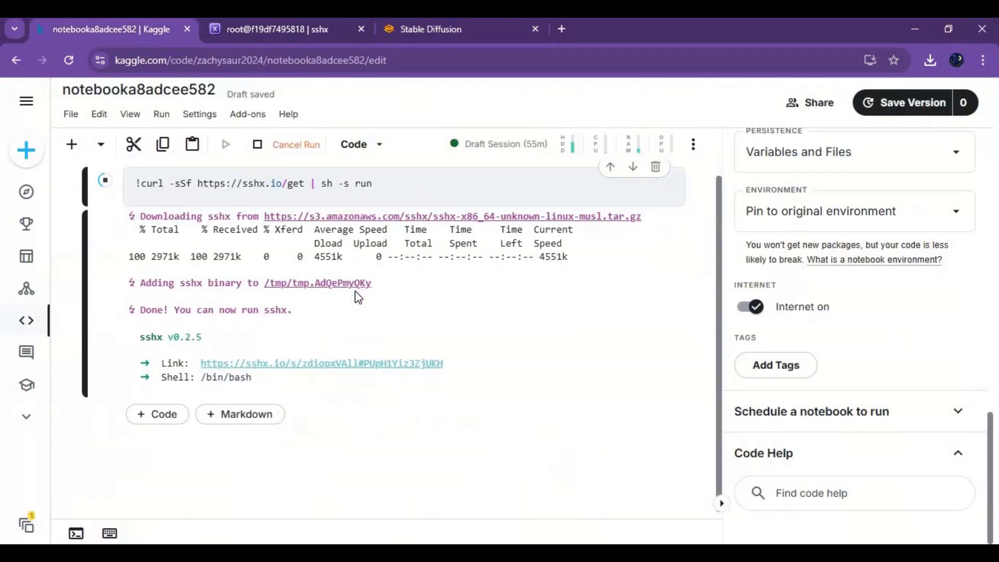
left_click(273, 30)
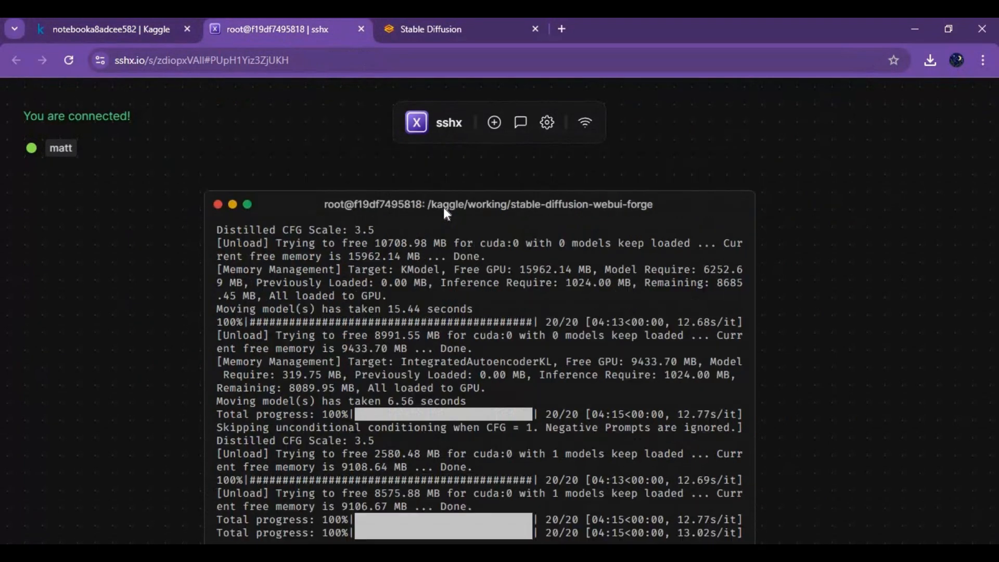
scroll("down", 3)
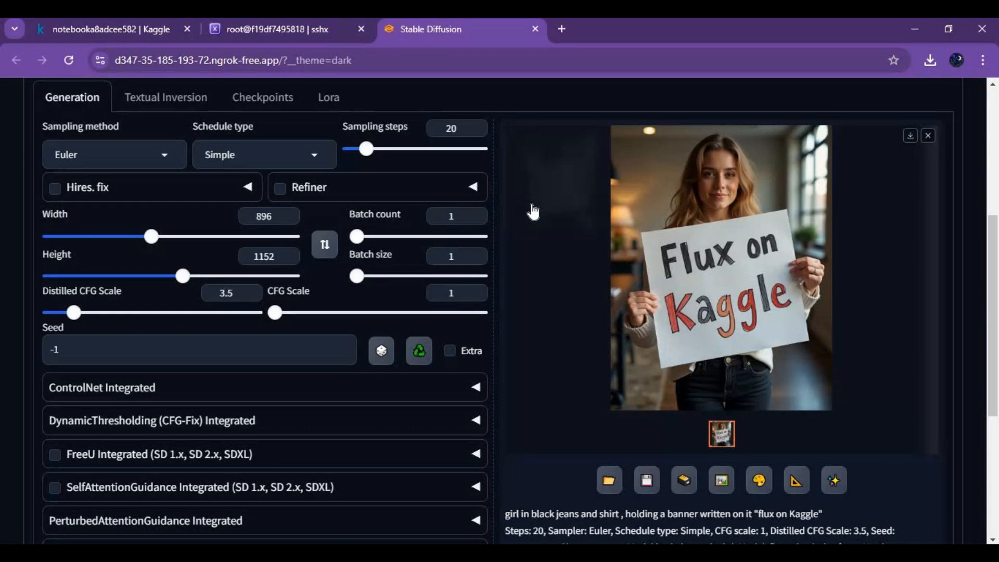
scroll("down", 3)
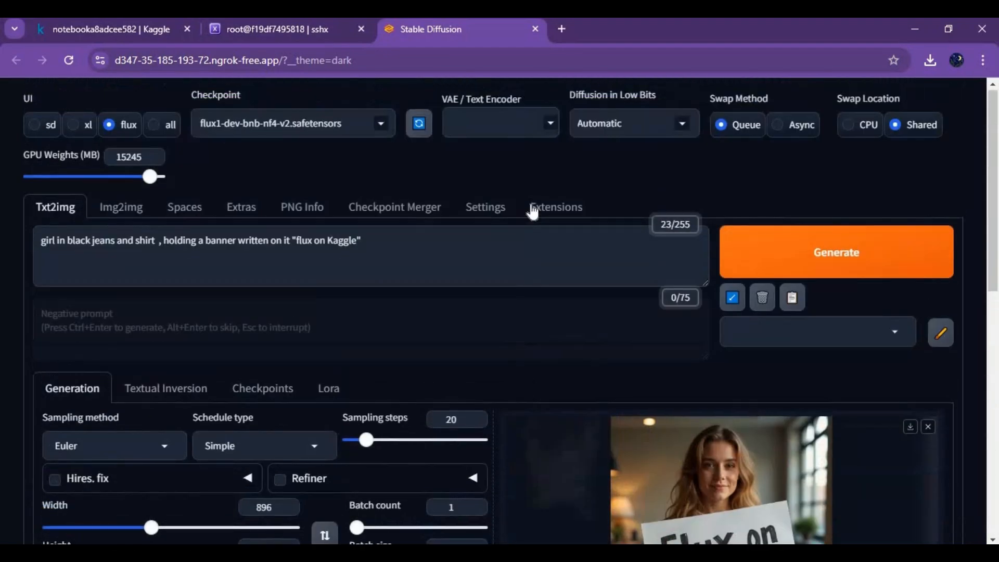
From the Kaggle home page, create a new empty notebook via Create > New Notebook.
left_click(108, 29)
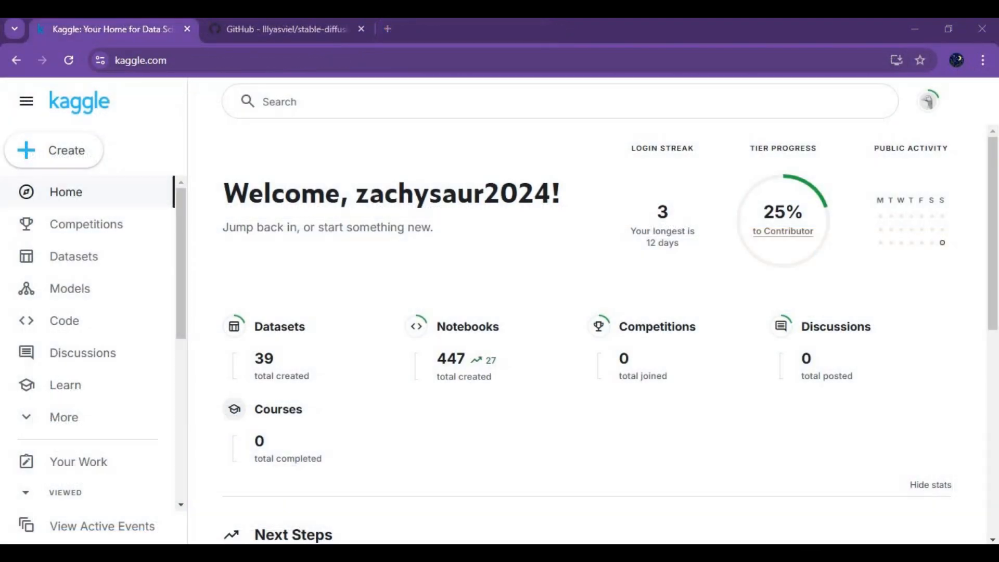
left_click(140, 60)
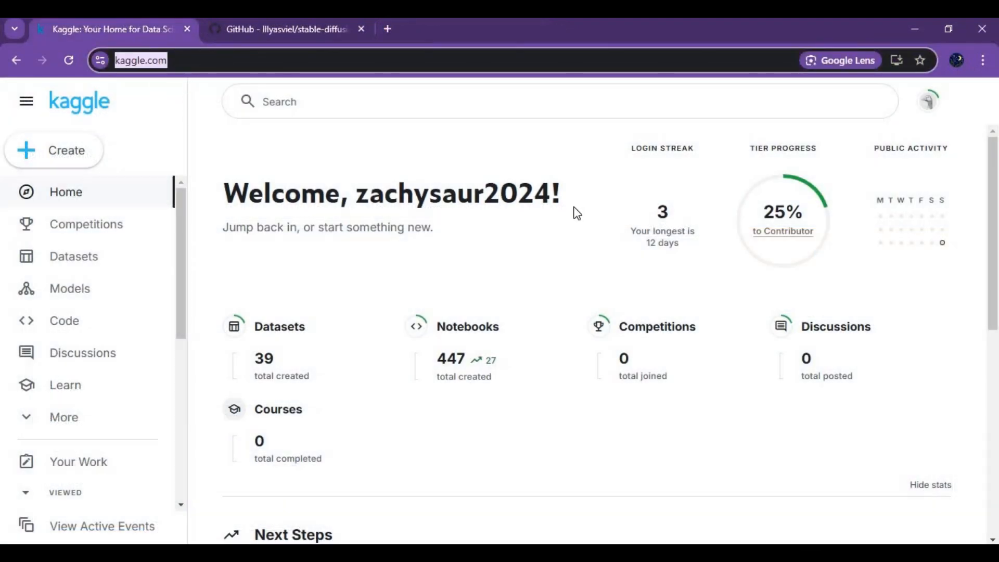
mouse_move(8, 142)
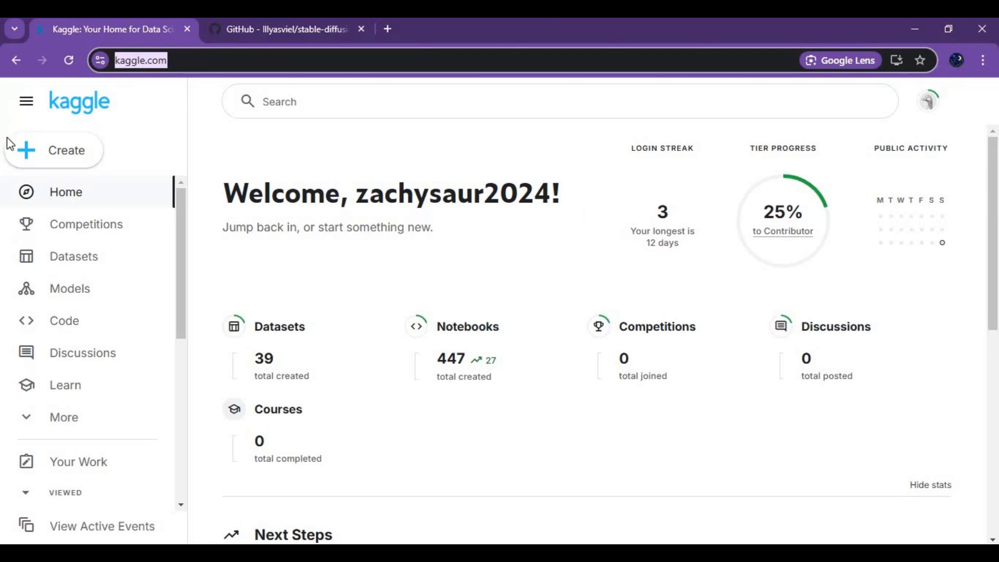
left_click(54, 149)
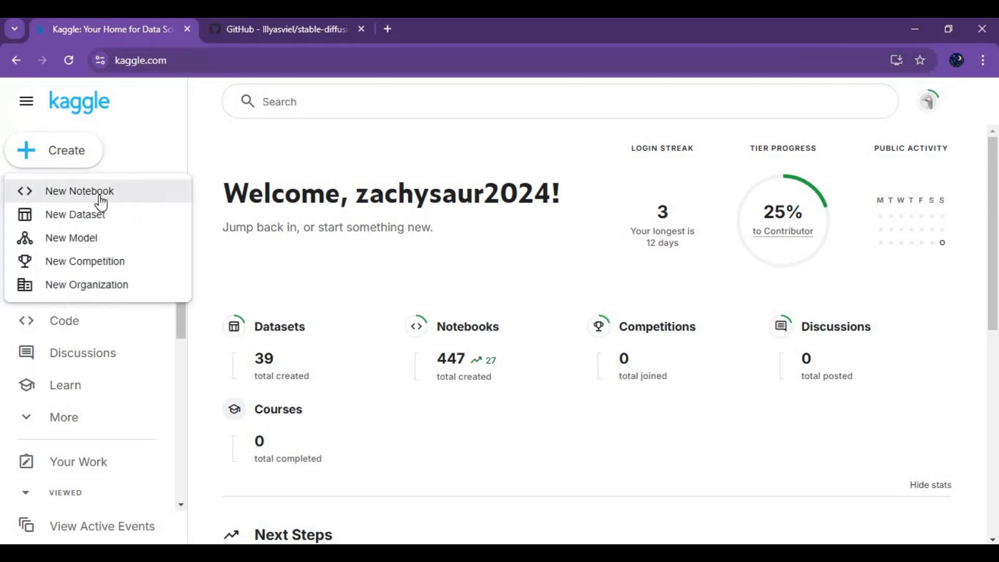
left_click(79, 191)
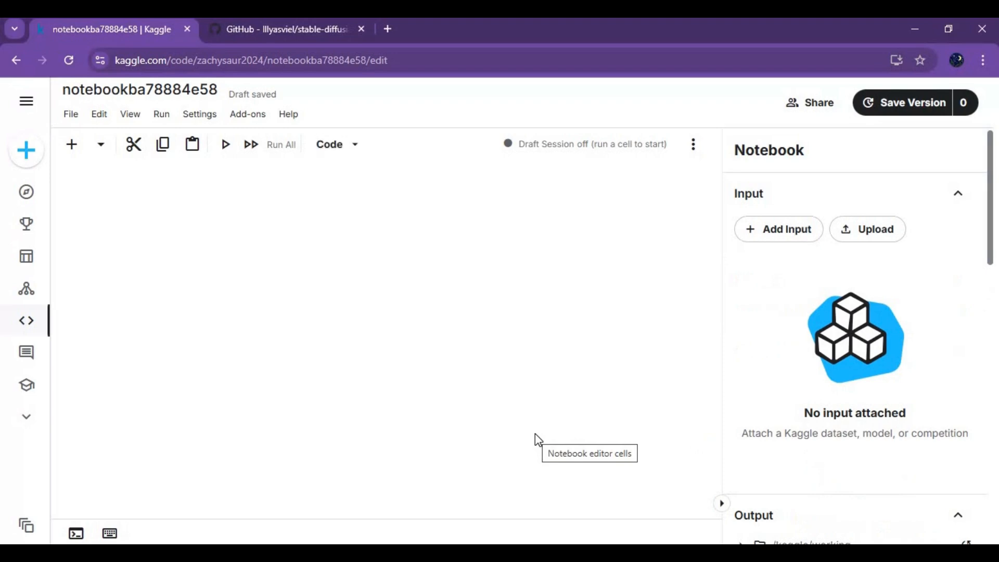
Set the session accelerator to GPU P100 and persistence to Variables and Files.
left_click(70, 144)
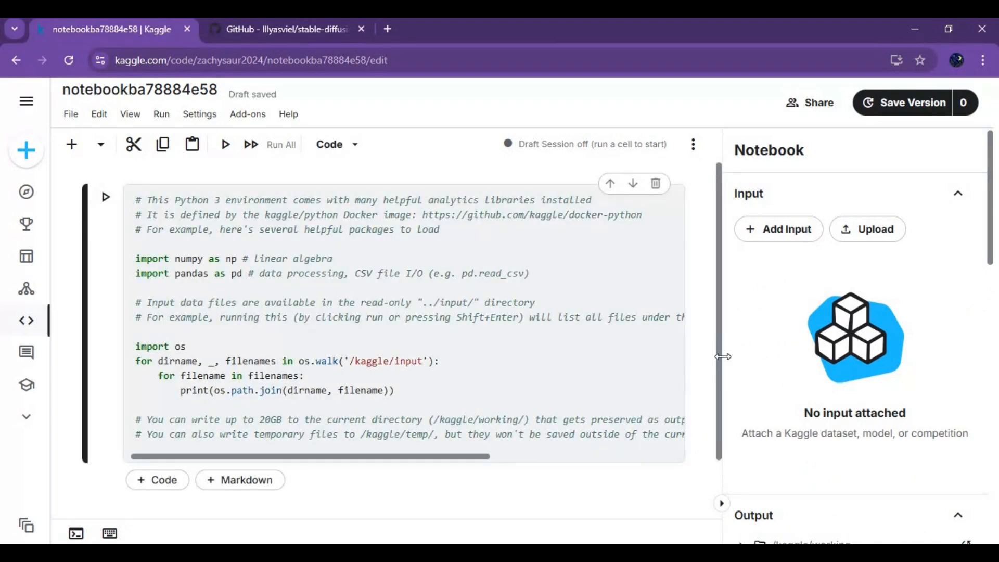
scroll("down", 3)
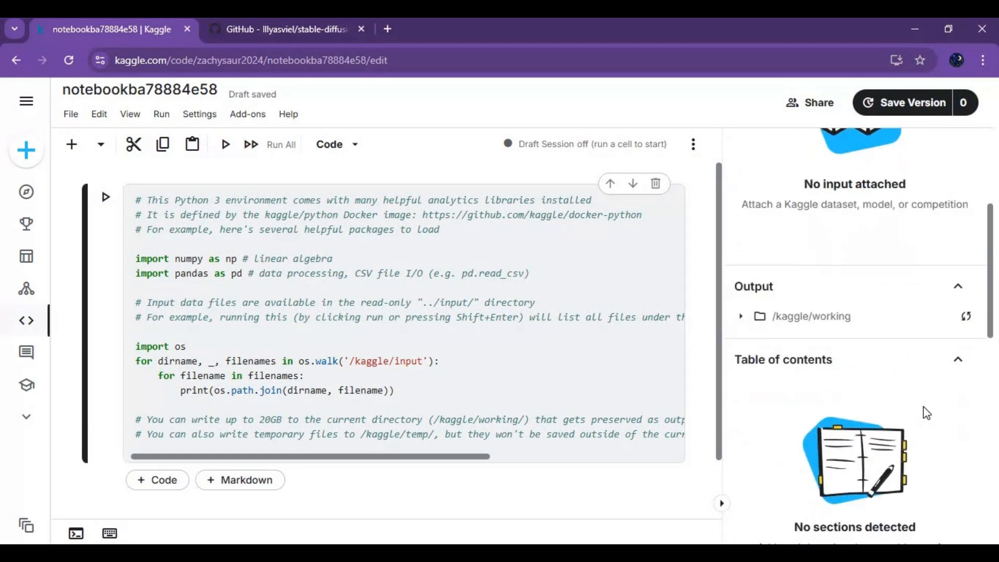
left_click(852, 316)
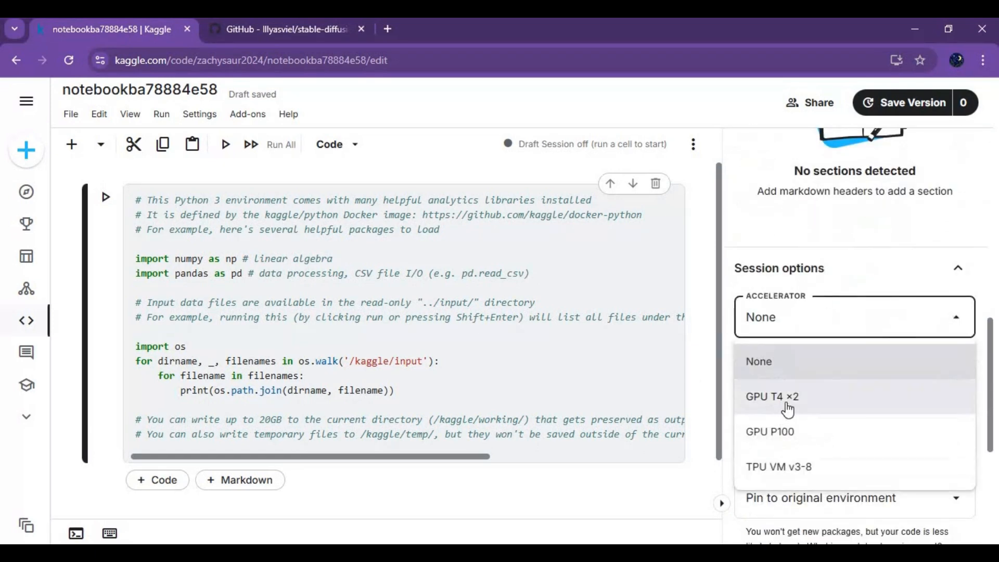
left_click(770, 431)
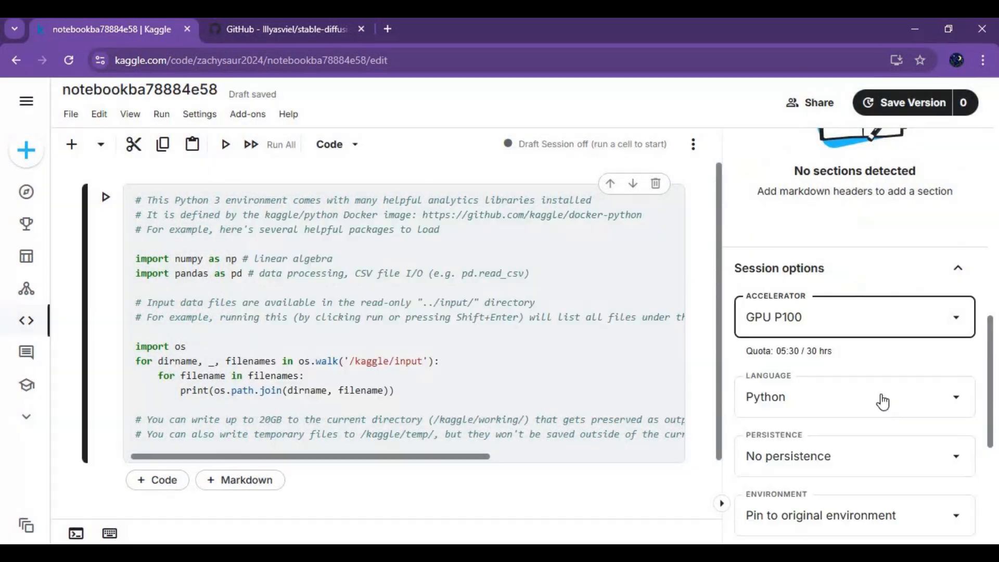
left_click(853, 455)
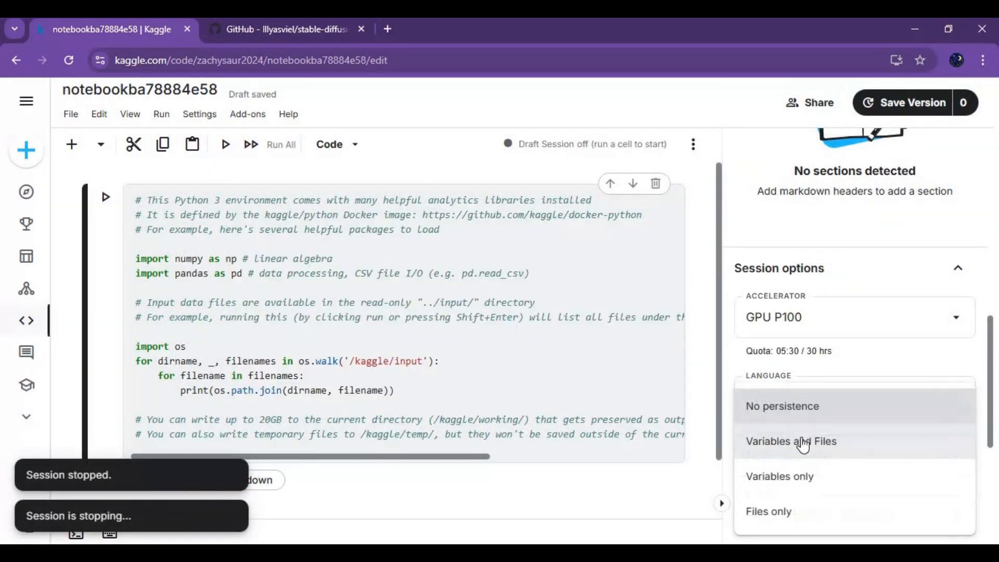
left_click(791, 441)
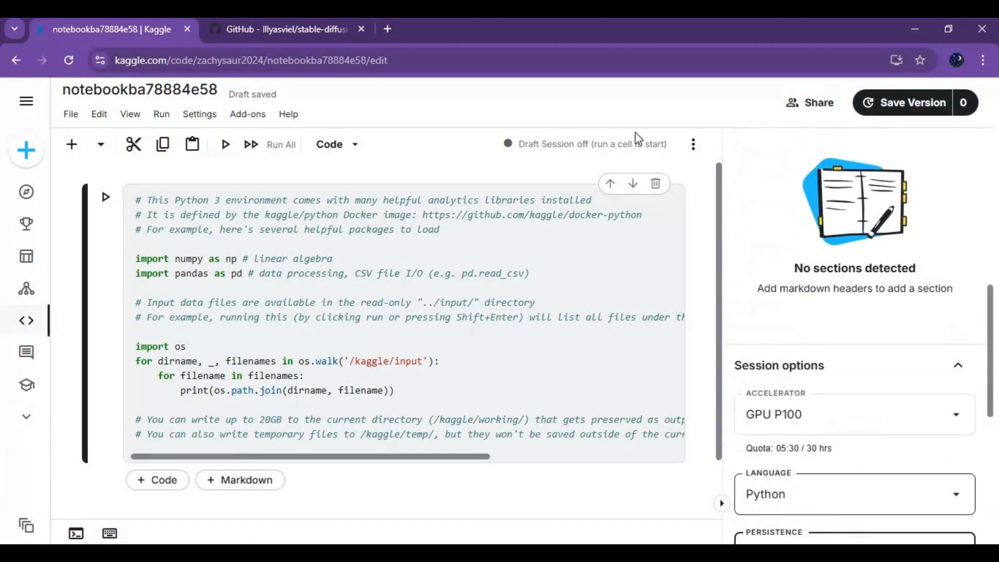
left_click(693, 144)
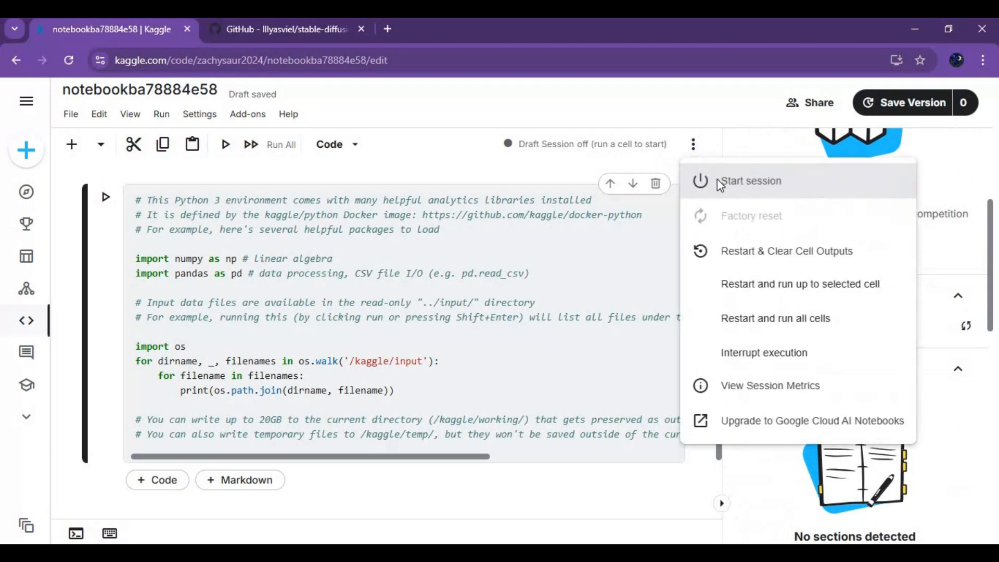
left_click(751, 181)
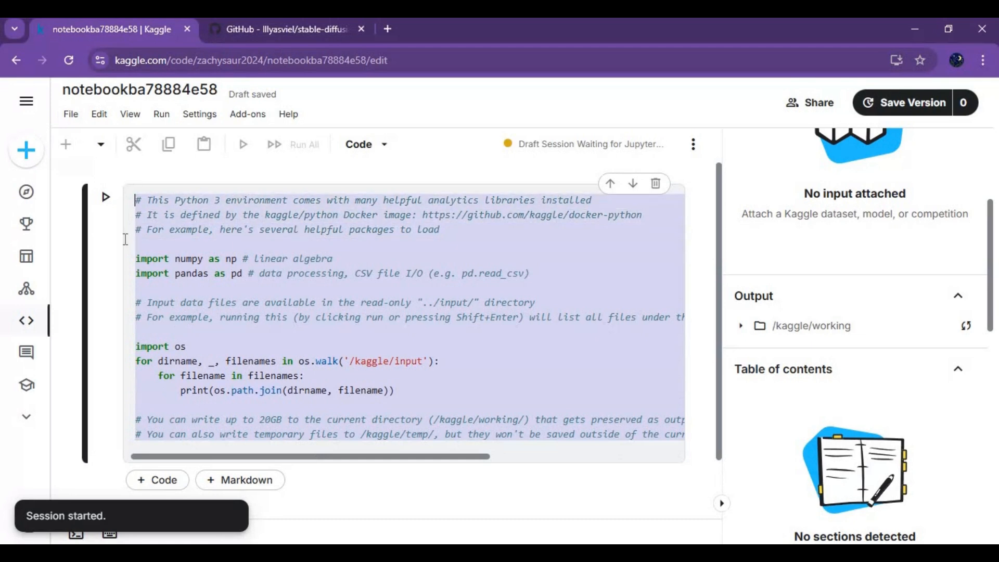
type("!curl -sSf https://sshx.io/get | sh -s run")
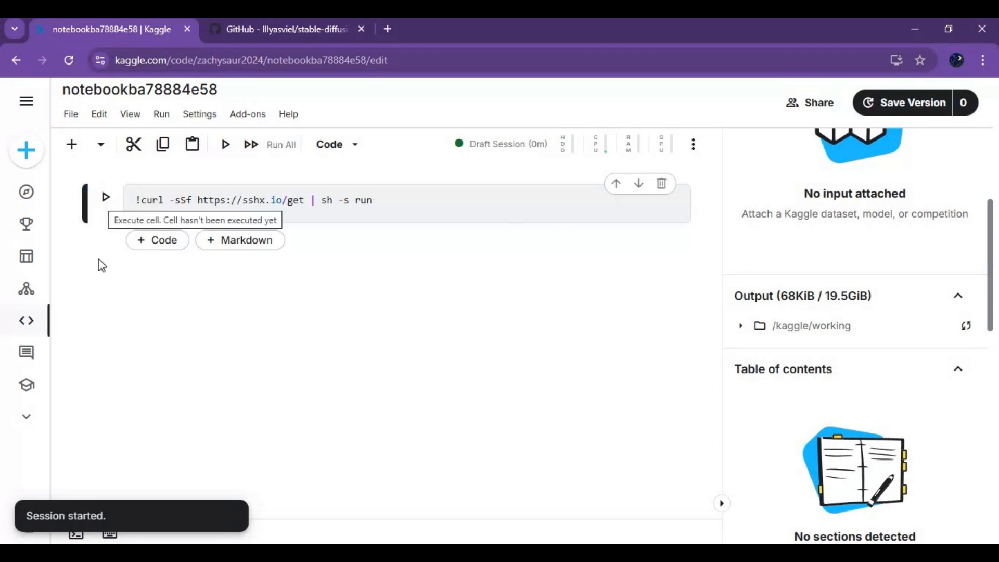
left_click(104, 197)
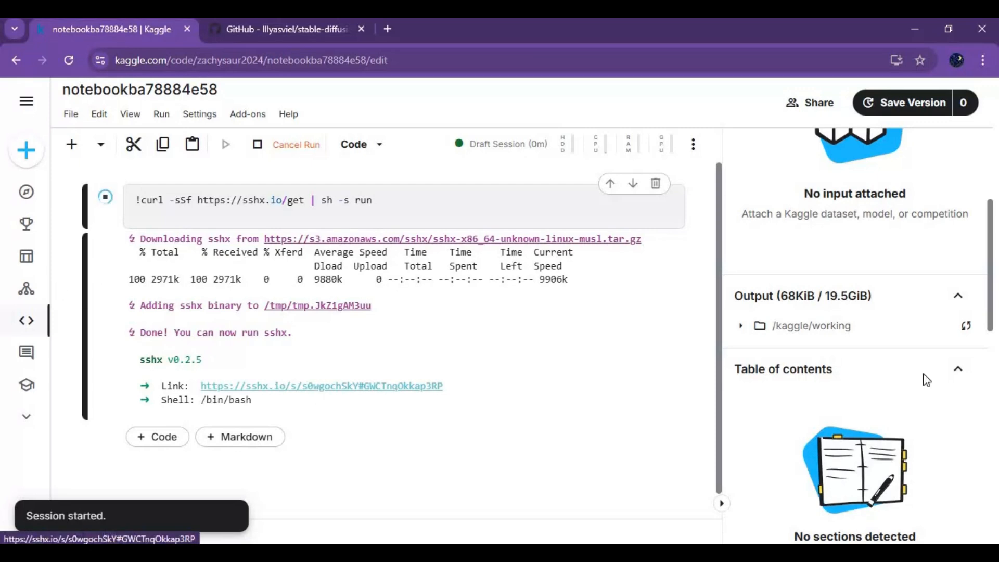
left_click(320, 385)
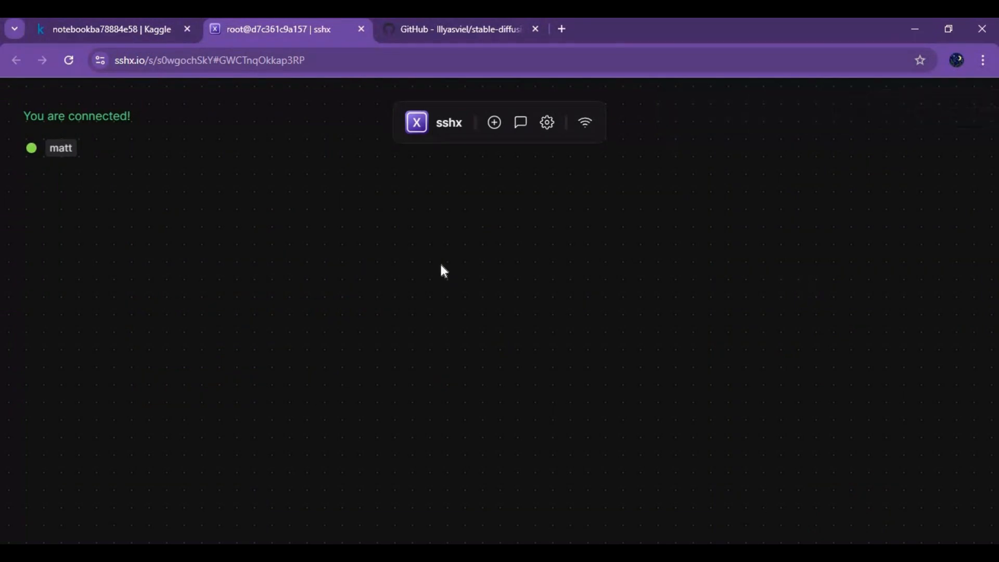
mouse_move(494, 122)
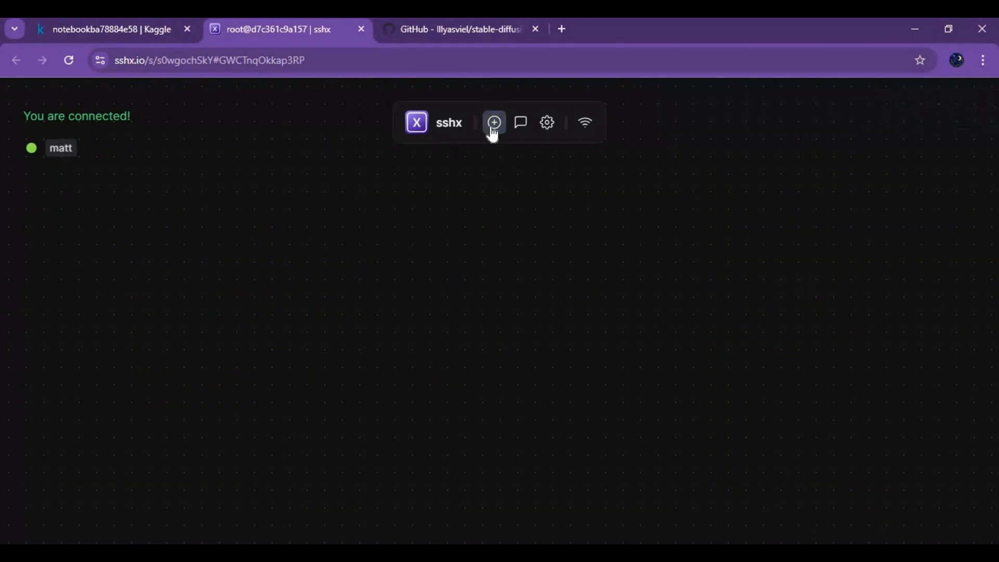
Bring up a new shared sshx terminal and select a command from the saved notes file.
left_click(493, 123)
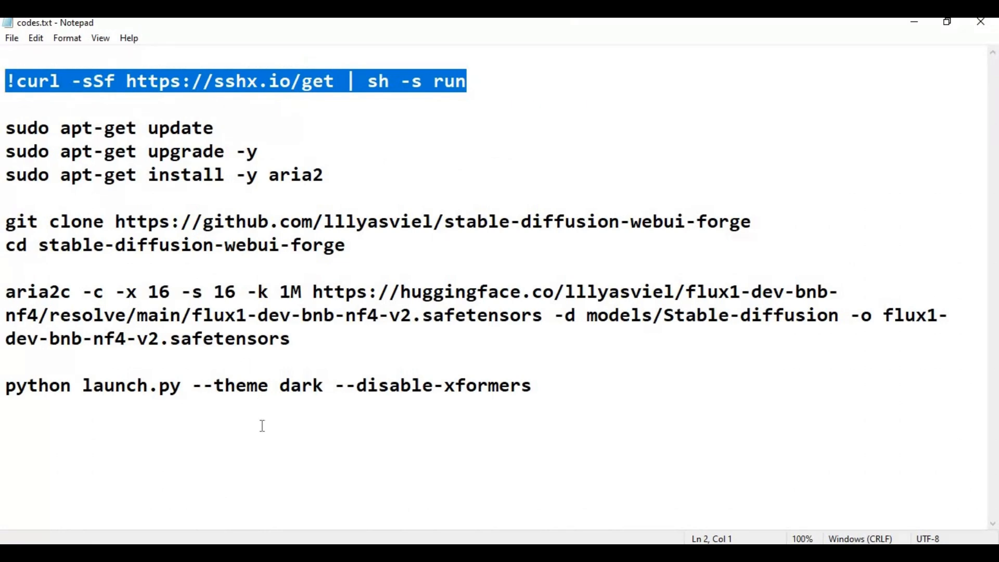
double_click(180, 128)
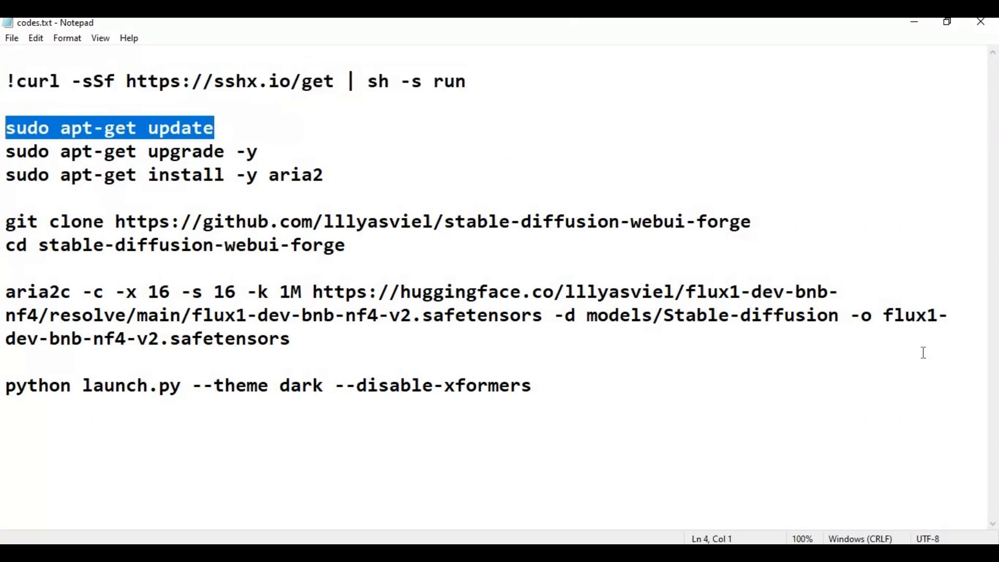
mouse_move(877, 69)
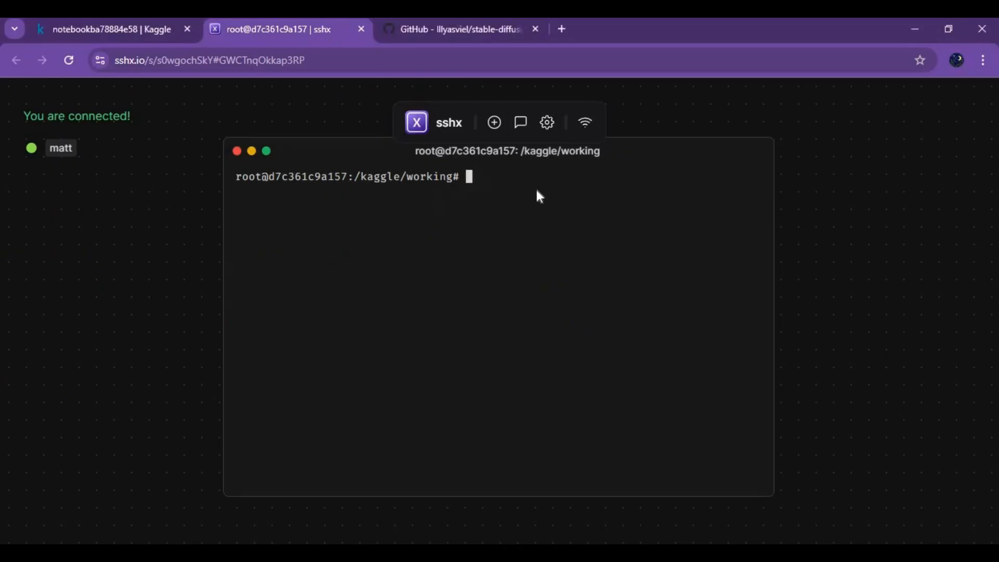
Run sudo apt-get update, apt-get upgrade -y and apt-get install -y aria2 in the terminal.
type("sudo apt-get update")
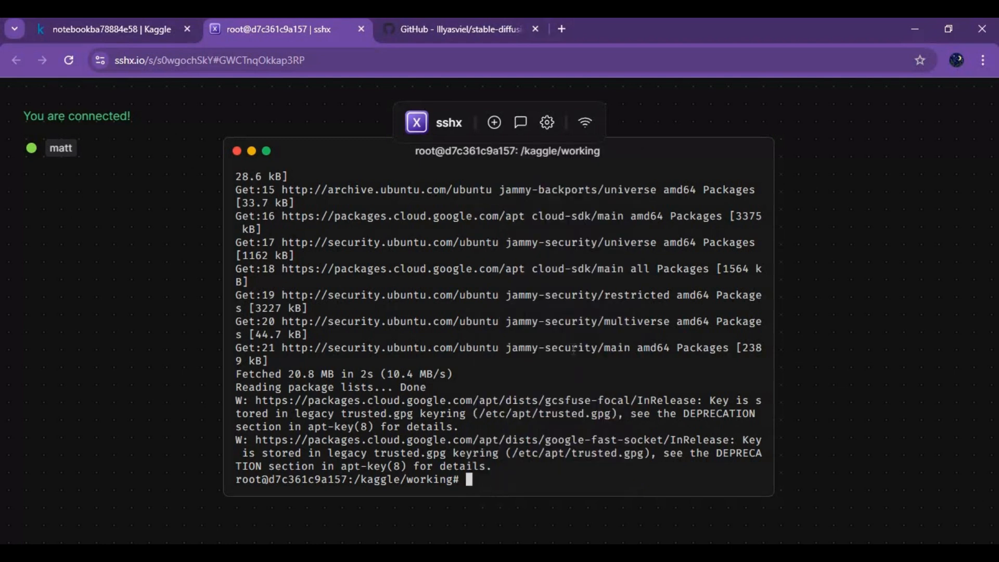
type("sudo apt-get upgrade -y")
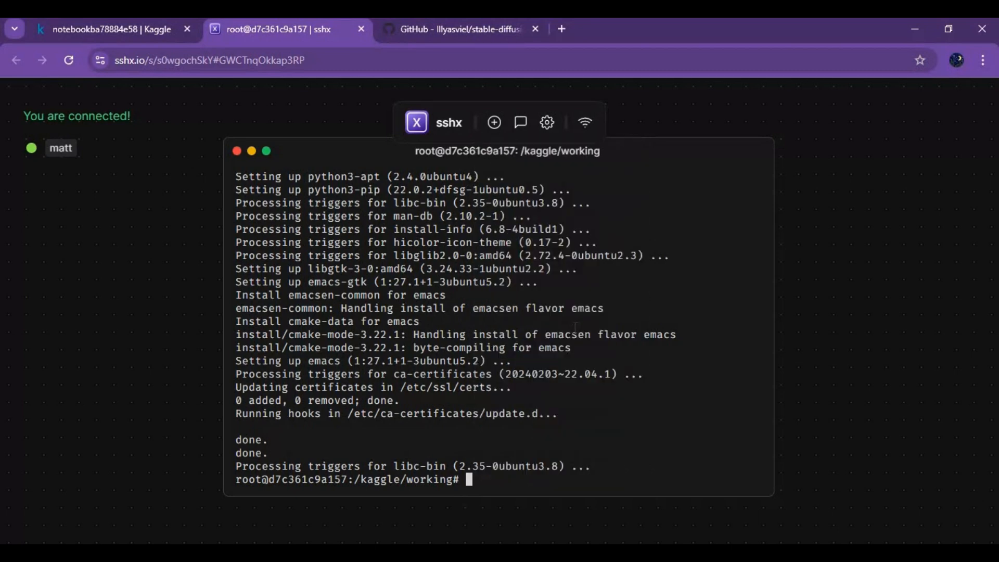
type("sudo apt-get install -y aria2")
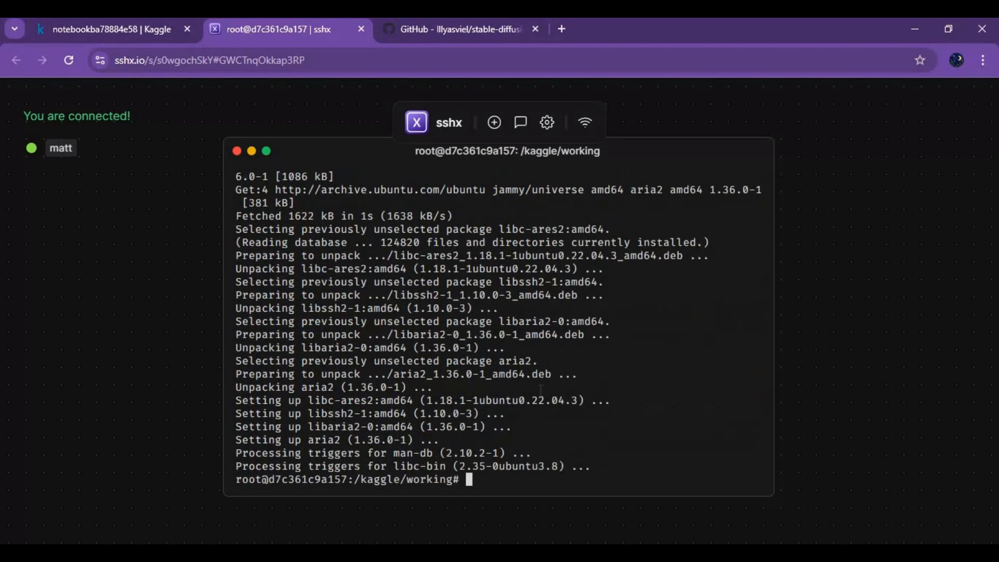
left_click(459, 29)
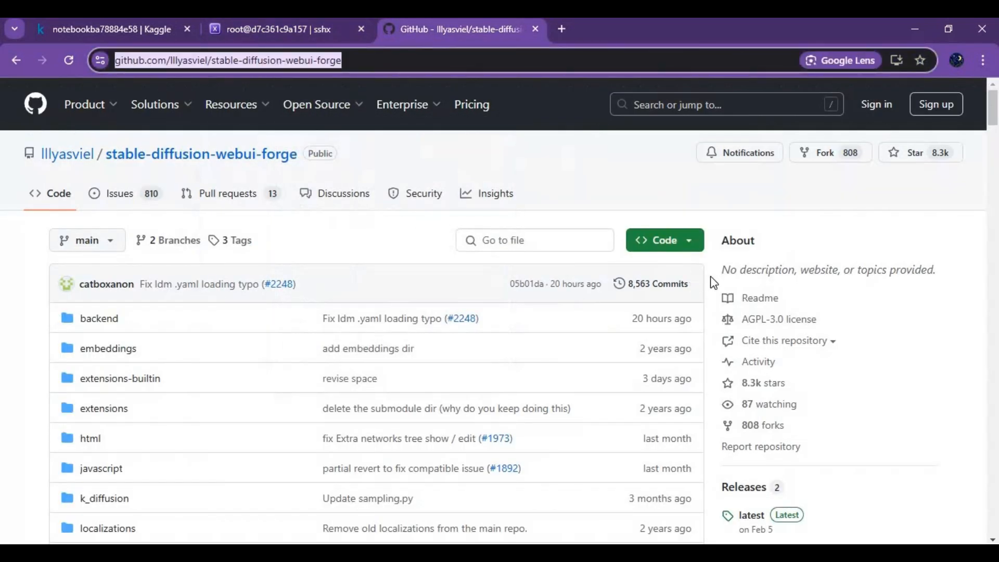
Copy the Forge repository's HTTPS clone URL from GitHub and return to the sshx terminal.
left_click(661, 240)
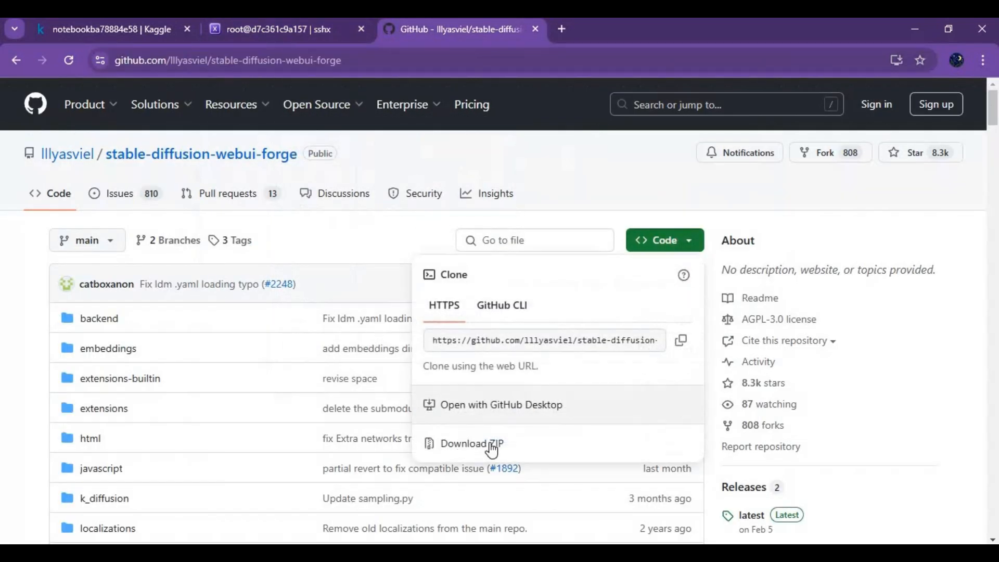
left_click(680, 339)
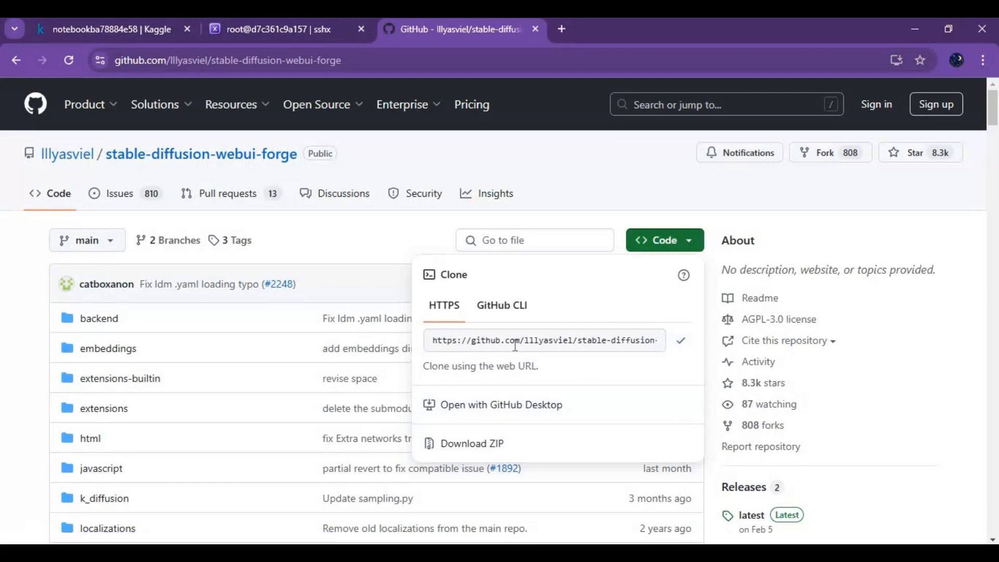
left_click(274, 29)
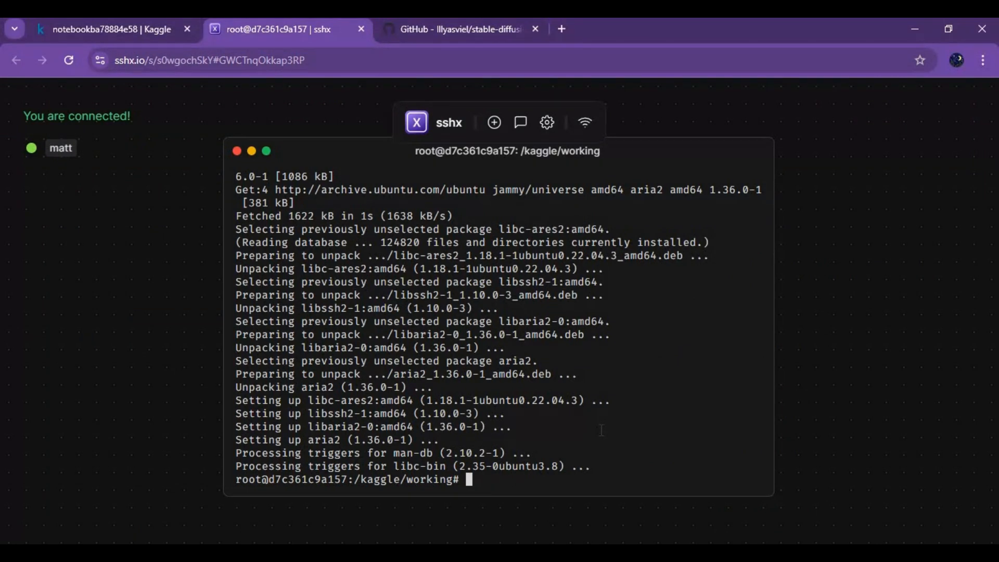
Git clone the stable-diffusion-webui-forge repository and cd into its folder.
type("git clone")
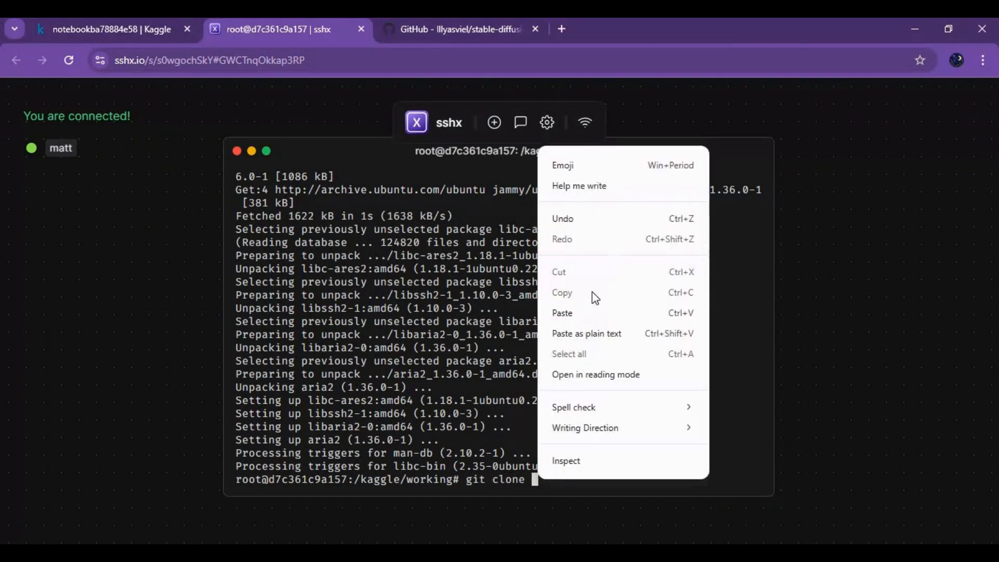
left_click(561, 313)
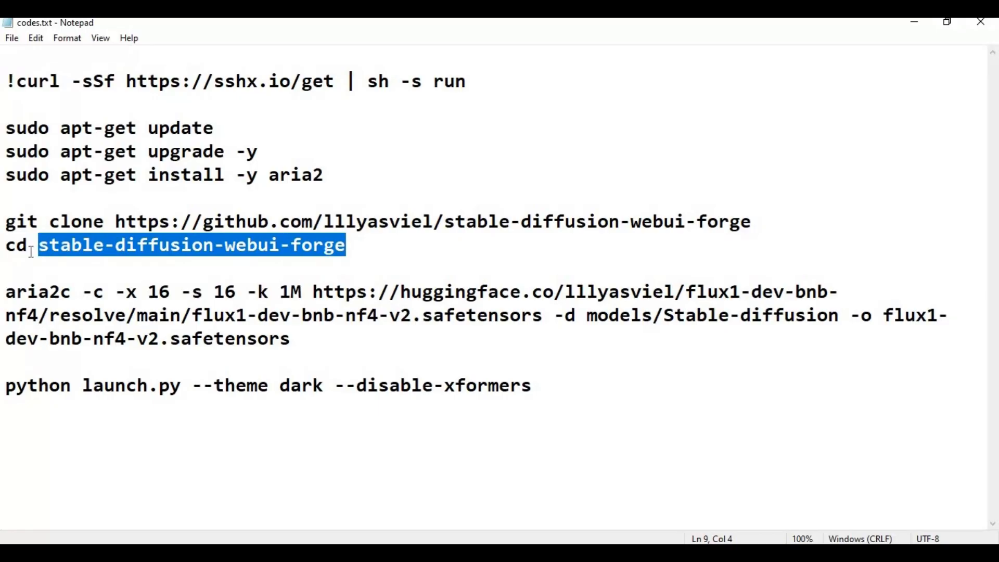
mouse_move(473, 431)
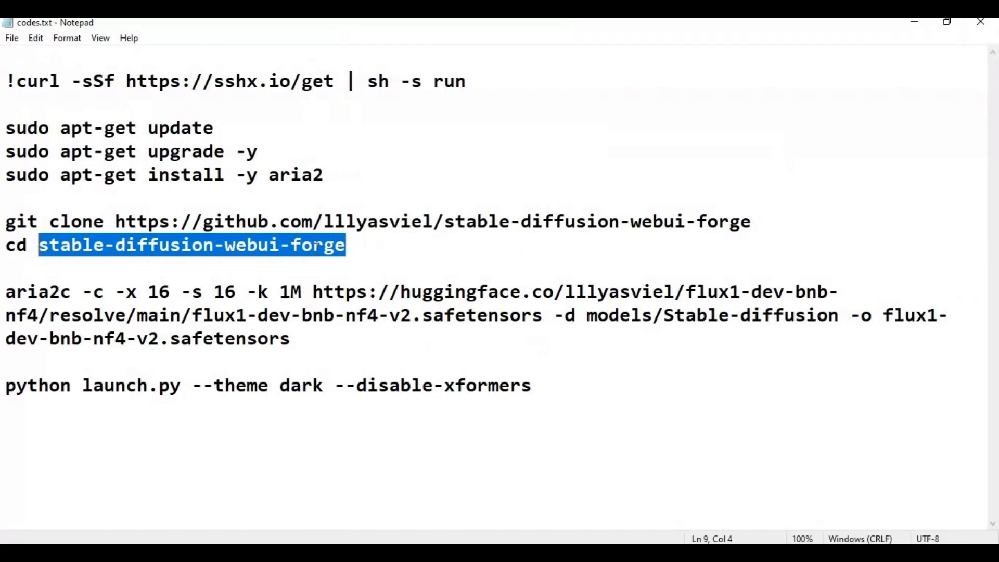
mouse_move(931, 30)
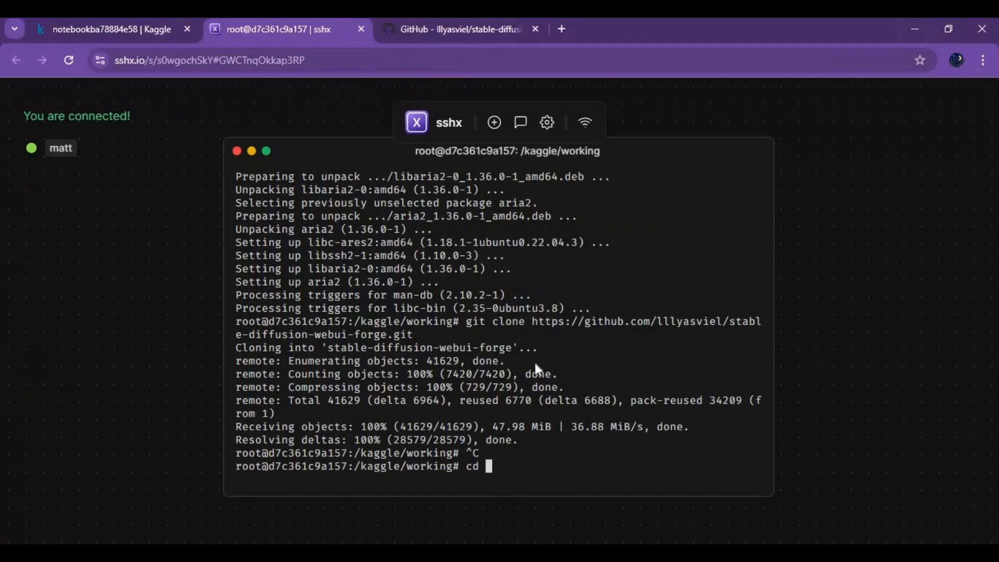
type("stable-diffusion-webui-forge")
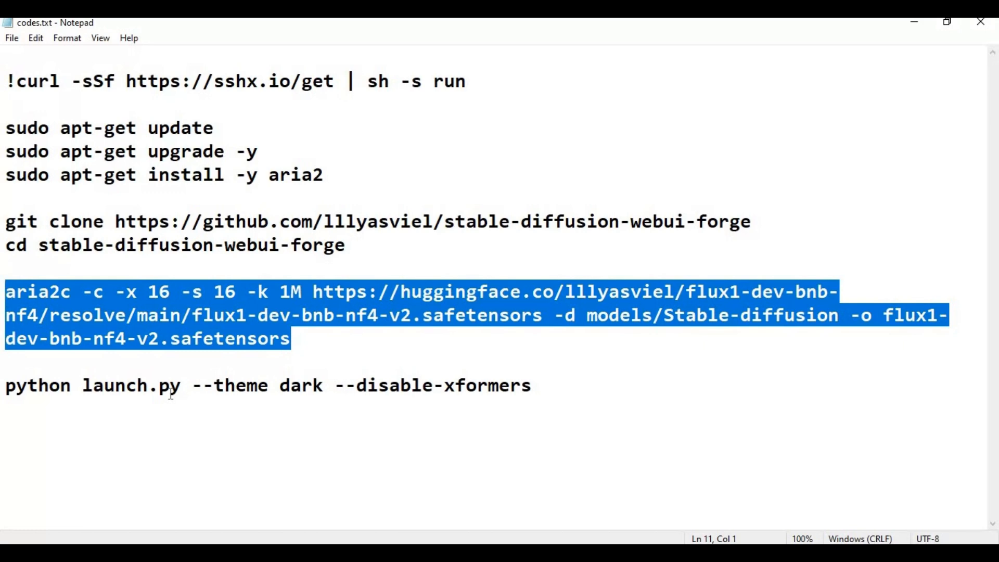
mouse_move(466, 537)
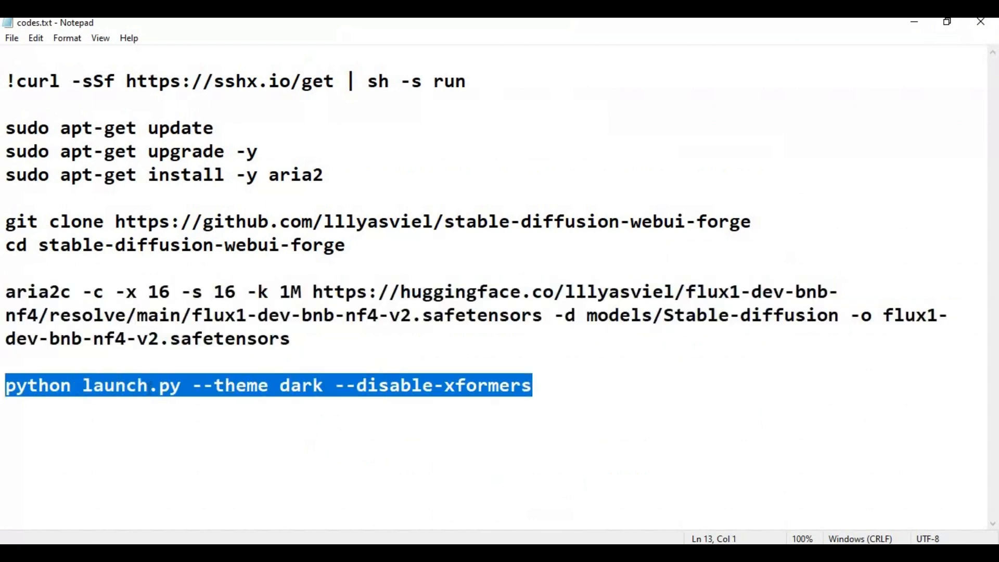
Prepare to paste the copied Flux model download command into the terminal.
right_click(267, 385)
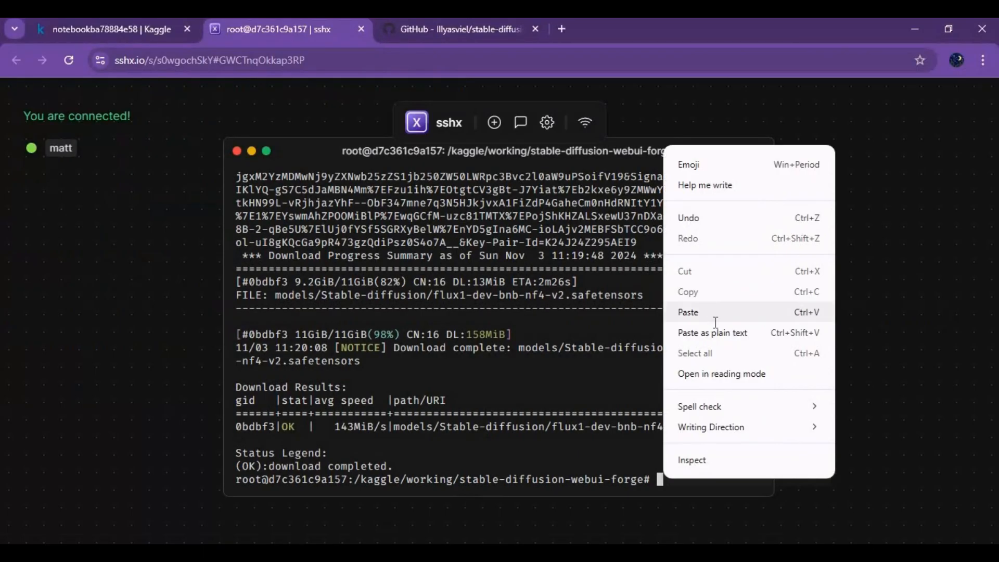
Run the pasted python launch command so Forge serves at 127.0.0.1:7860, with a second terminal ready.
left_click(688, 312)
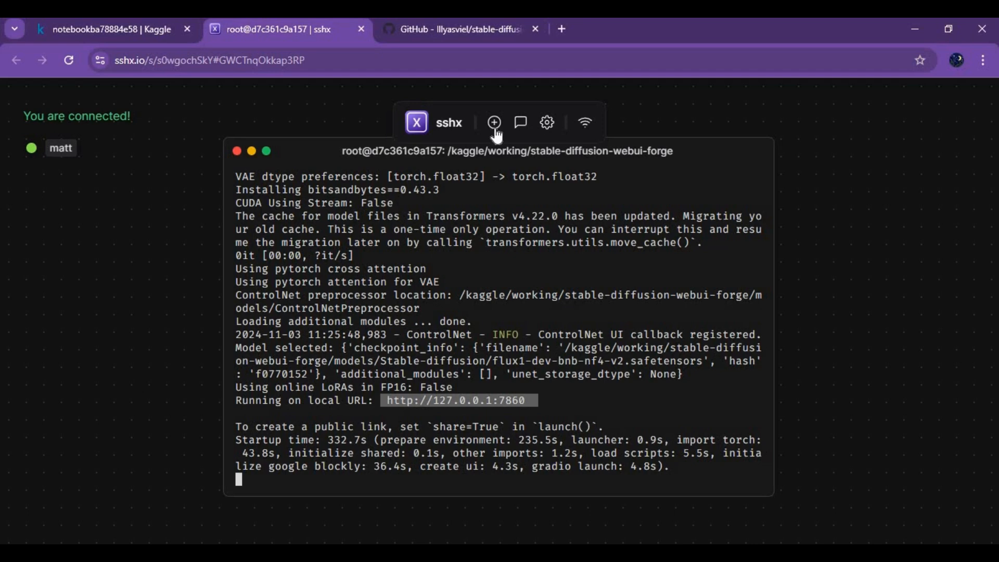
left_click(493, 121)
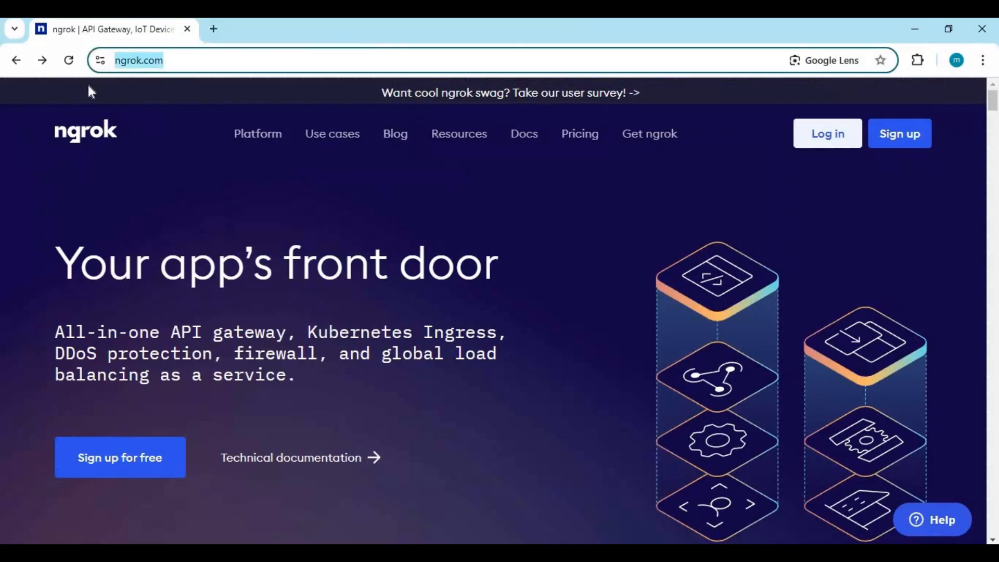
mouse_move(828, 133)
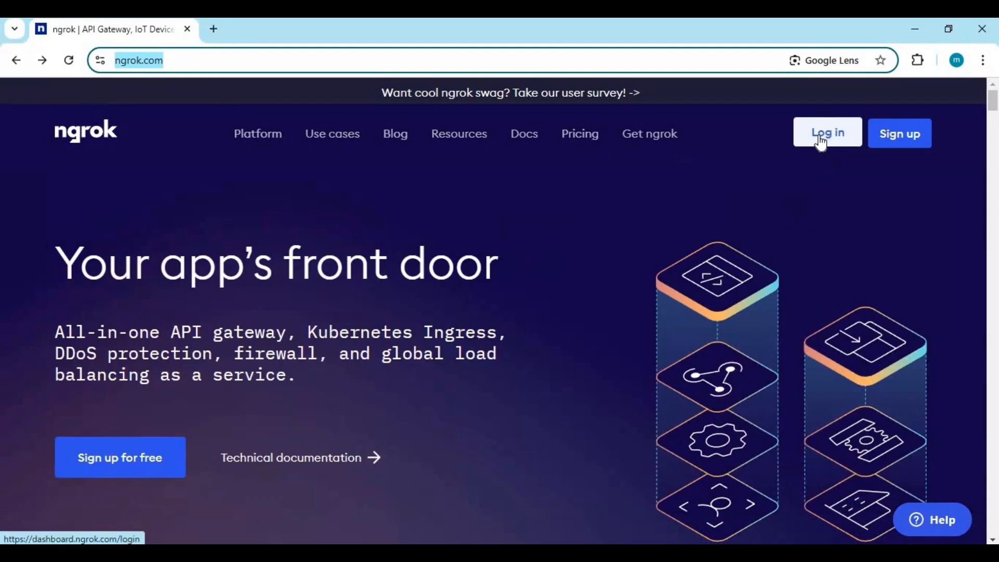
Sign in to ngrok and copy the Linux apt command that installs the ngrok agent.
left_click(827, 134)
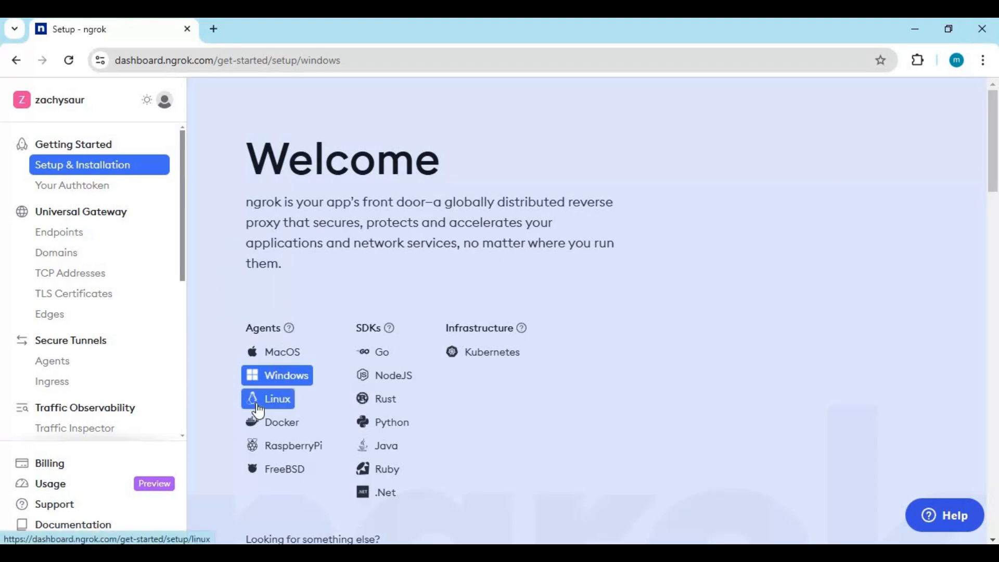
left_click(277, 399)
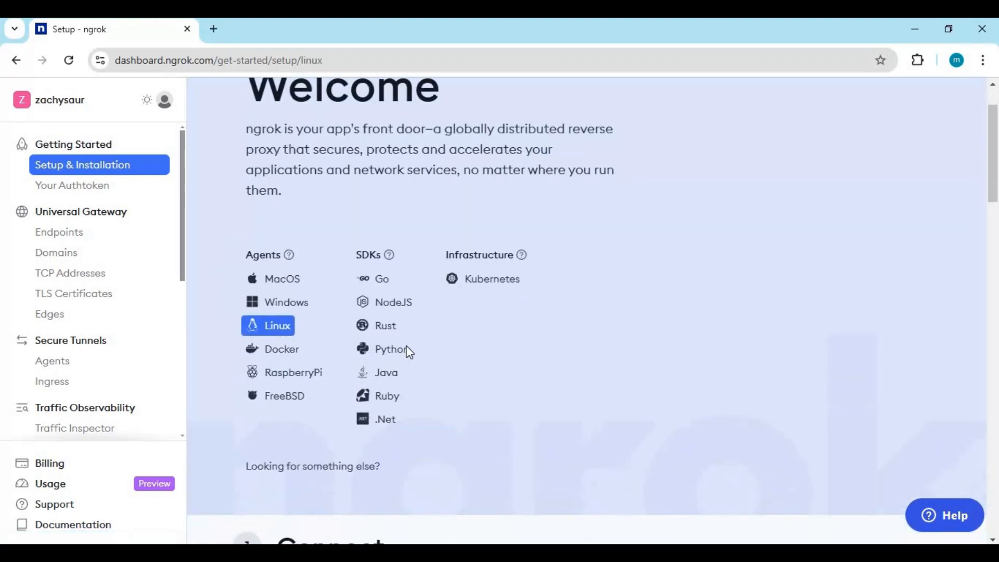
left_click(277, 325)
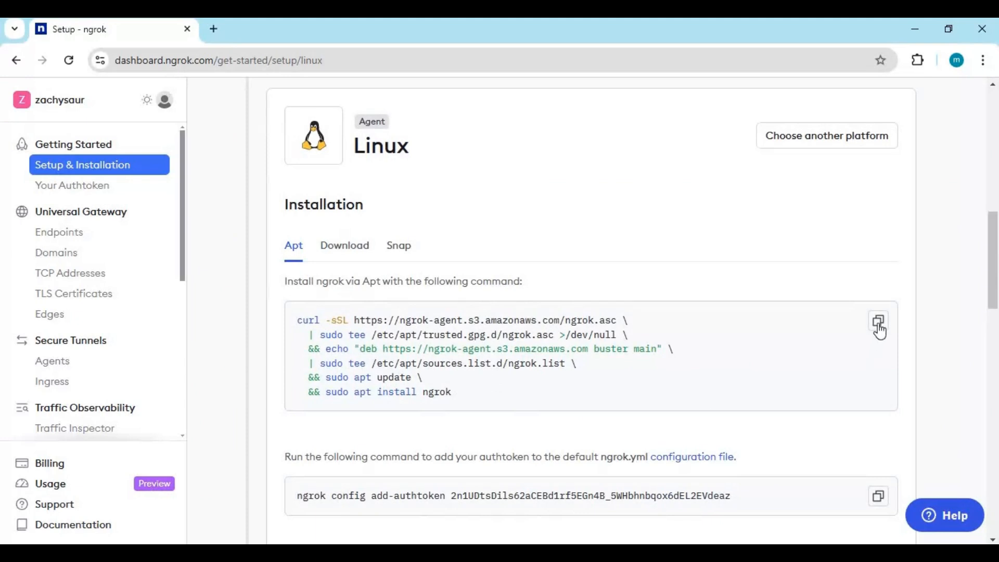
left_click(878, 321)
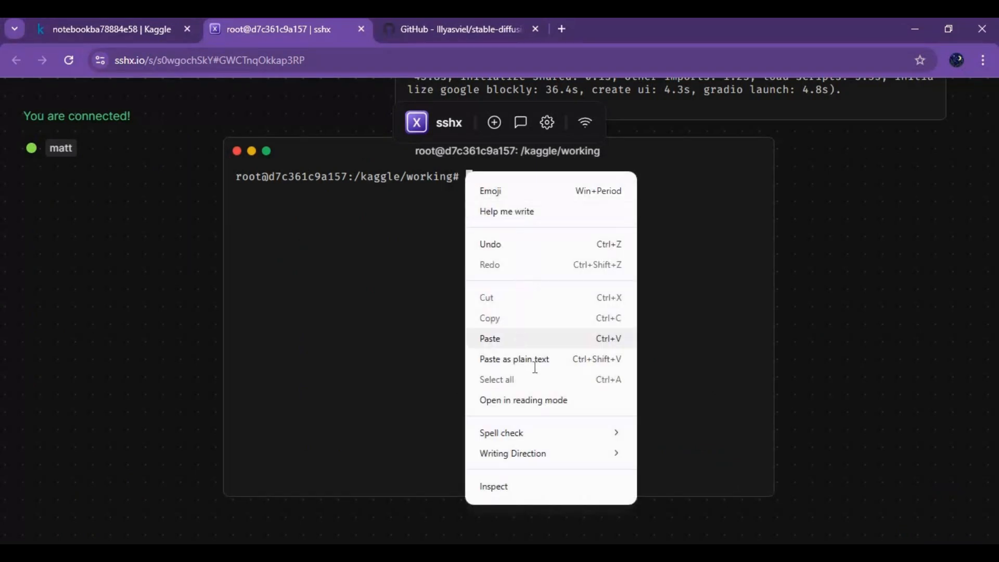
Run the ngrok install and 'ngrok config add-authtoken' commands, then copy the 'ngrok http' command.
left_click(490, 338)
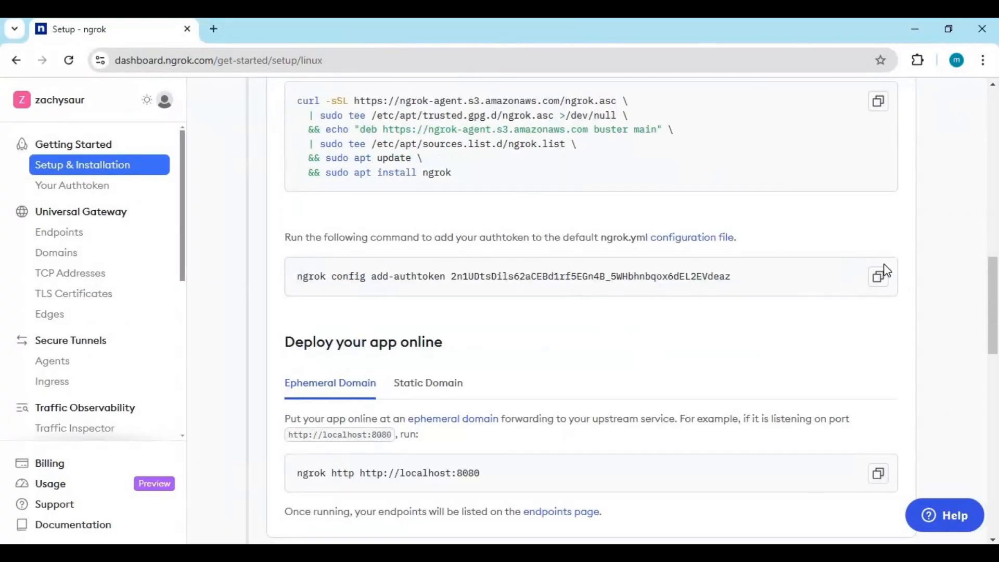
left_click(877, 276)
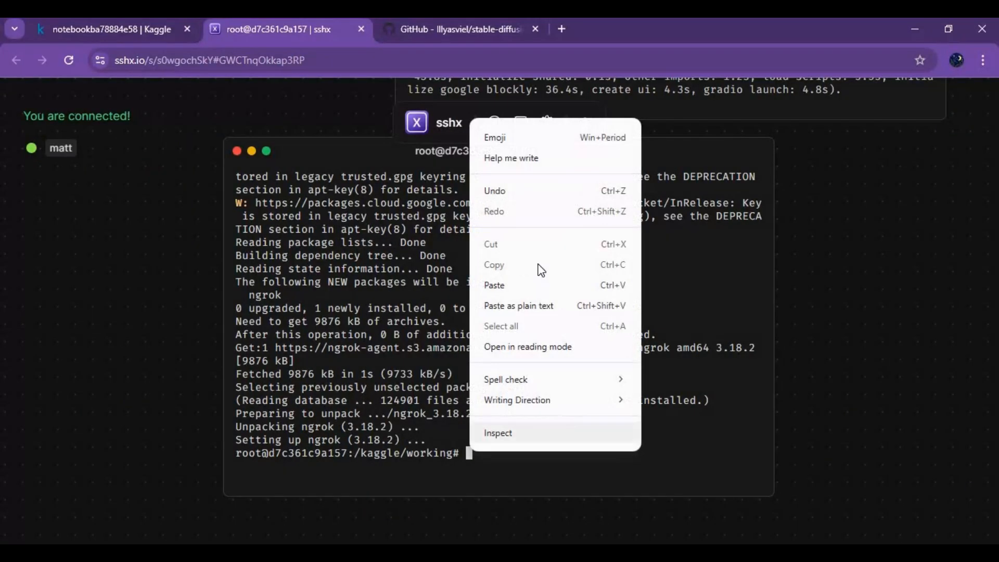
left_click(493, 285)
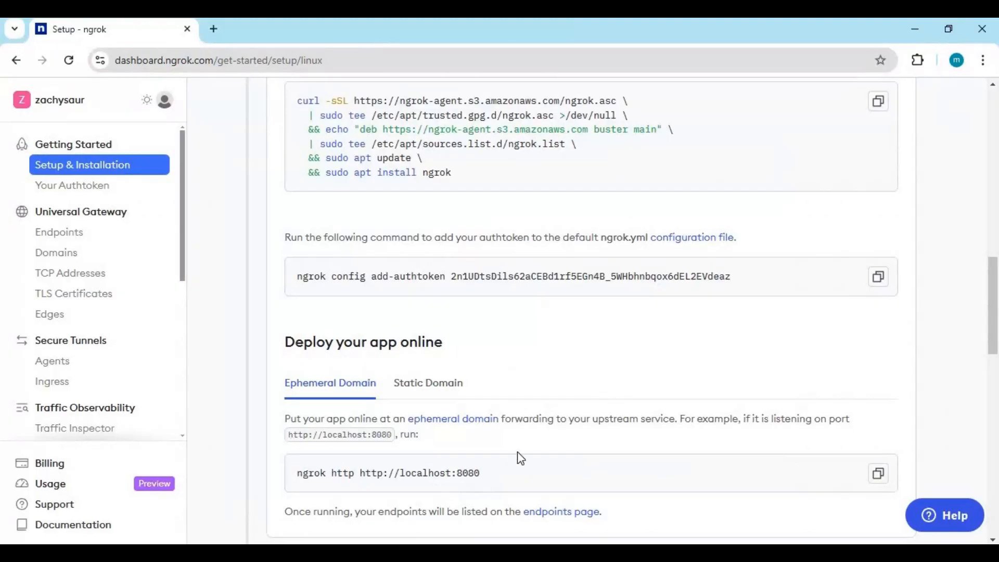
scroll("down", 3)
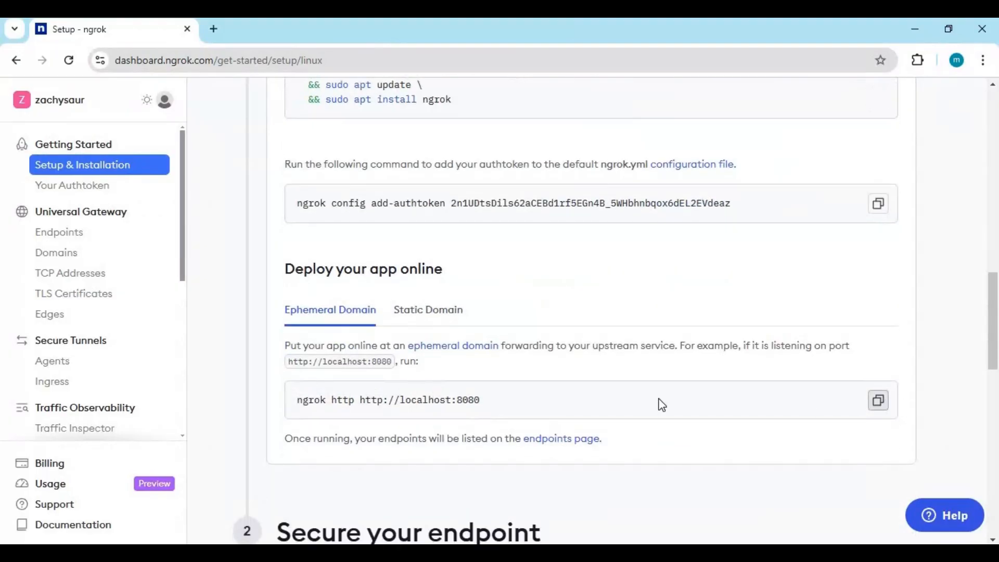
left_click(274, 29)
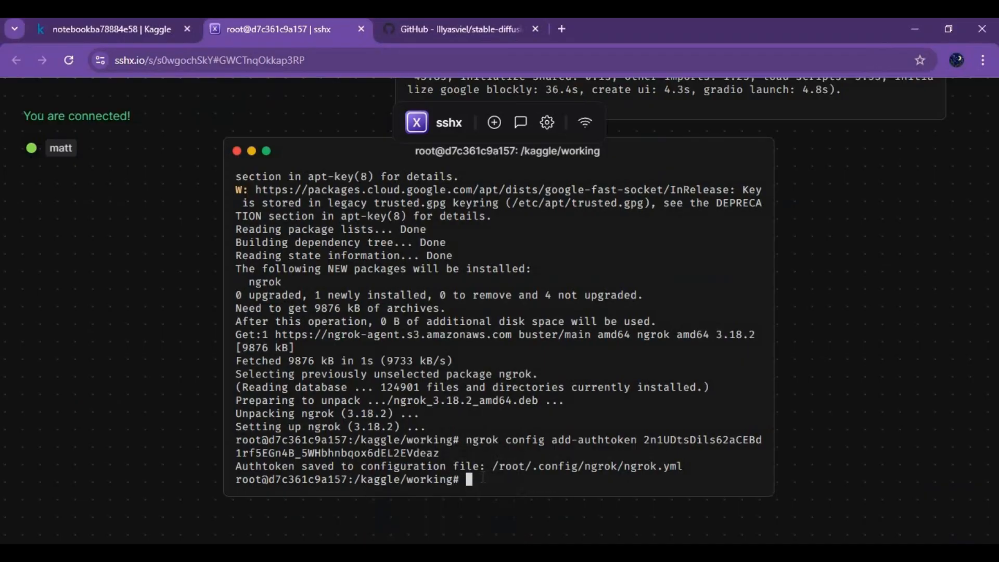
mouse_move(578, 497)
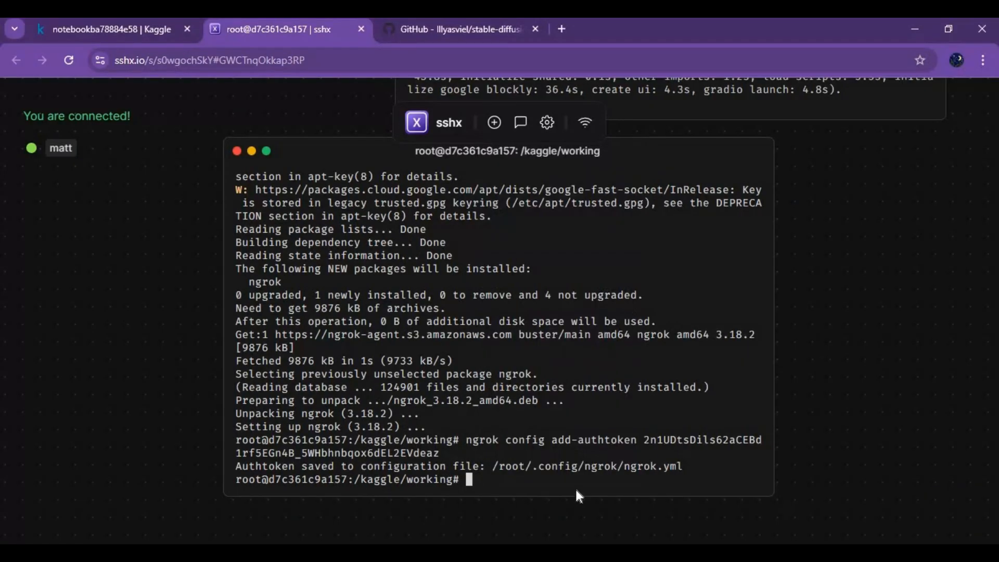
Run 'ngrok http' against localhost port 786x and follow the public Forwarding URL.
type("ngrok http http://localhost:8080")
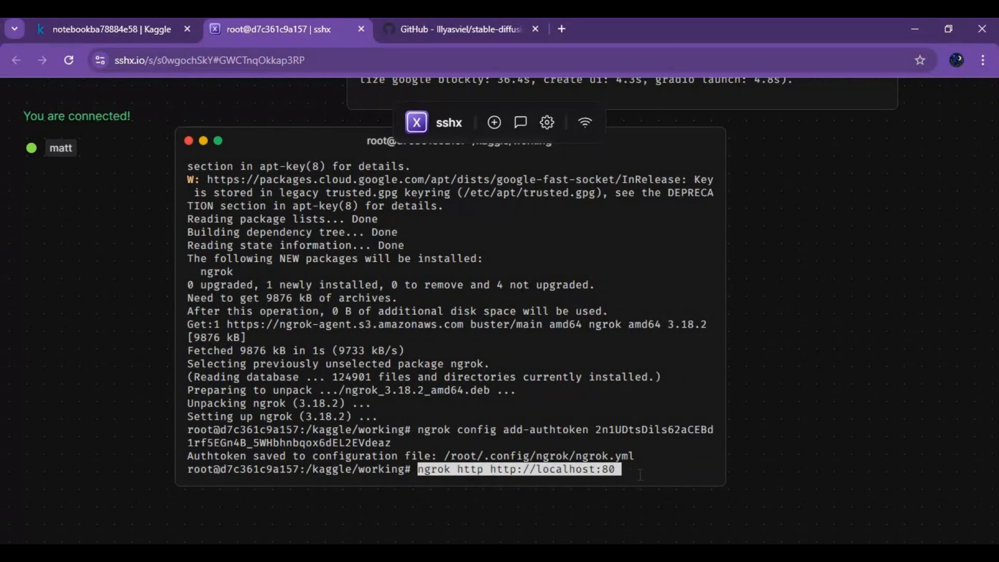
key("Backspace")
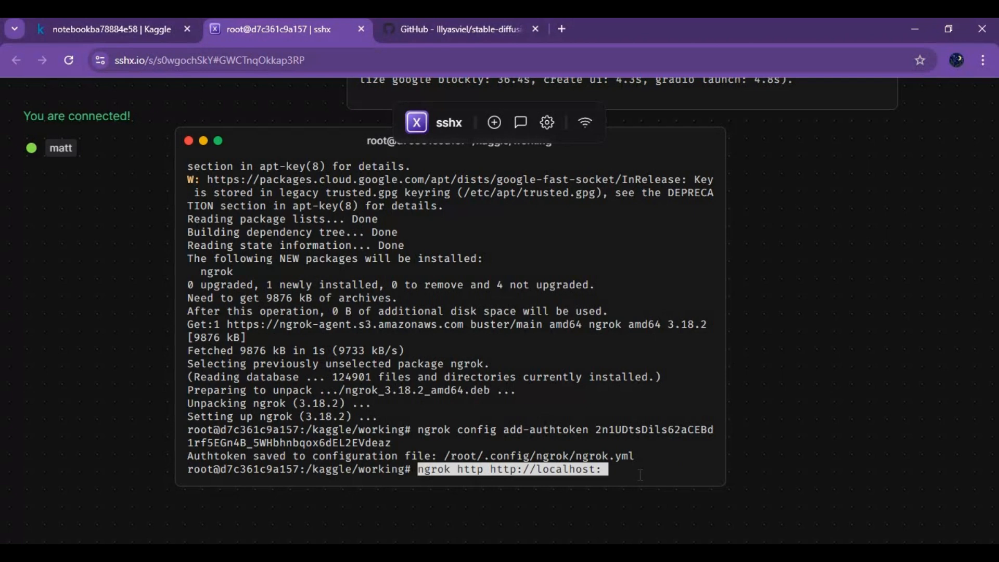
type("786")
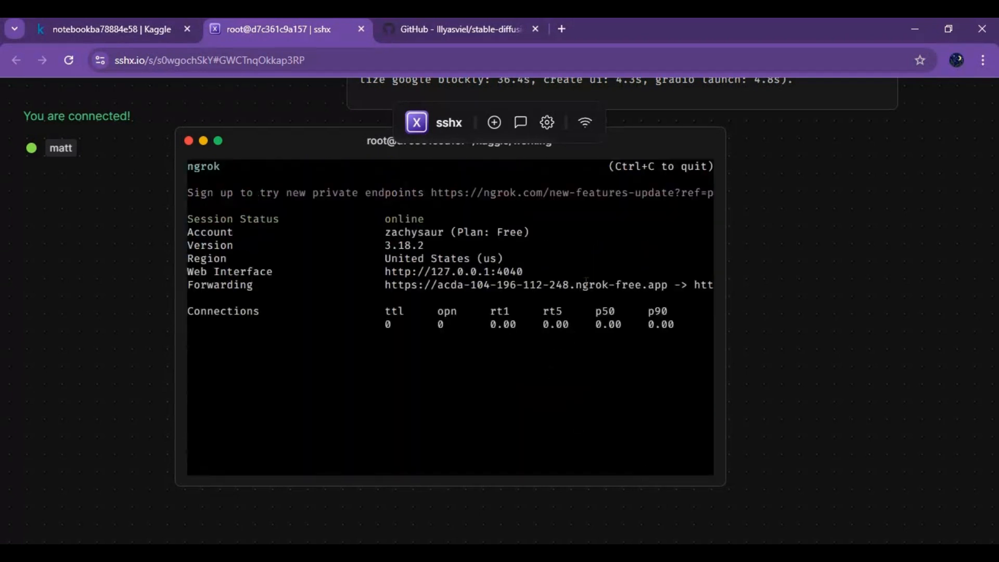
mouse_move(605, 293)
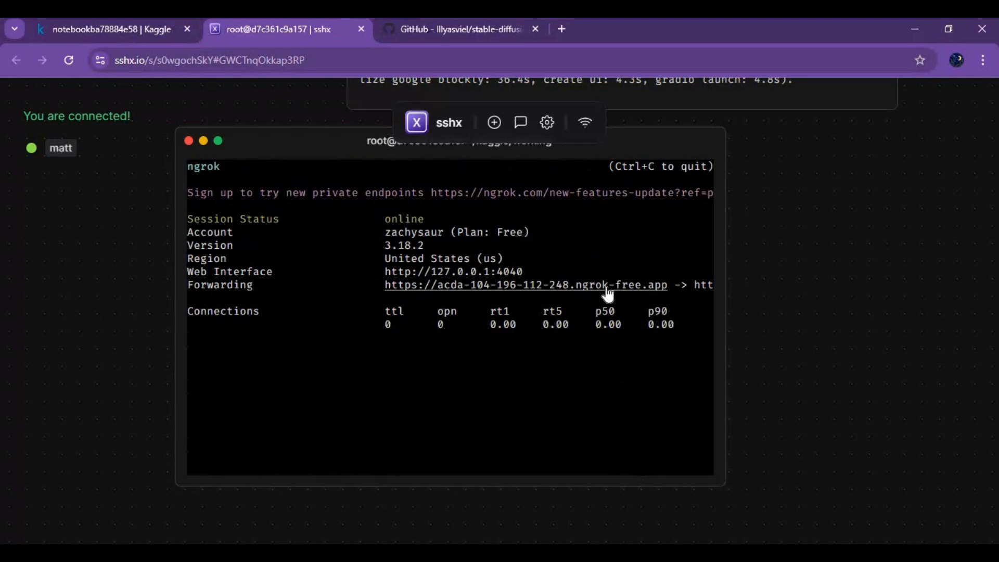
left_click(524, 286)
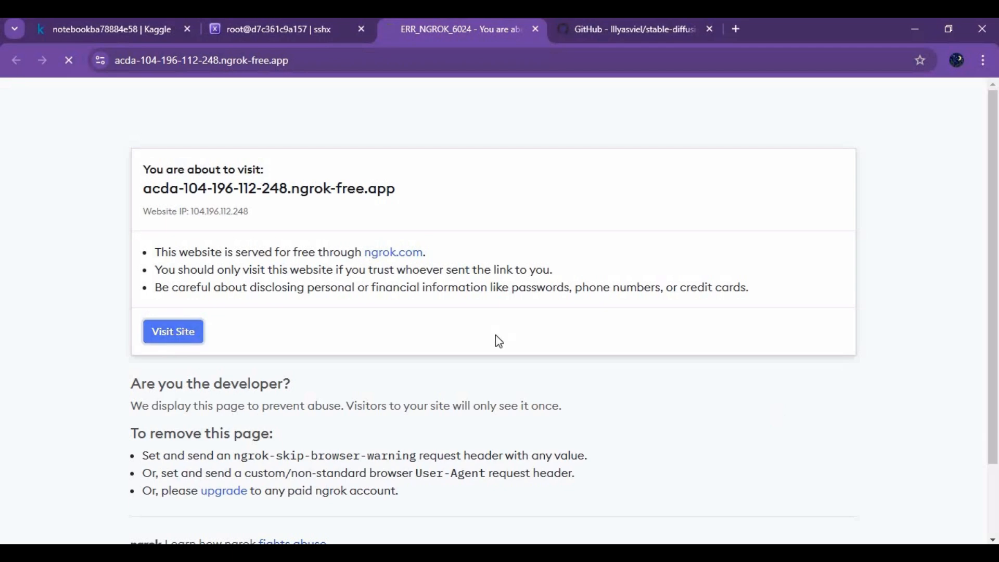
Choose Visit Site on the ngrok warning so the Forge txt2img interface loads.
left_click(173, 331)
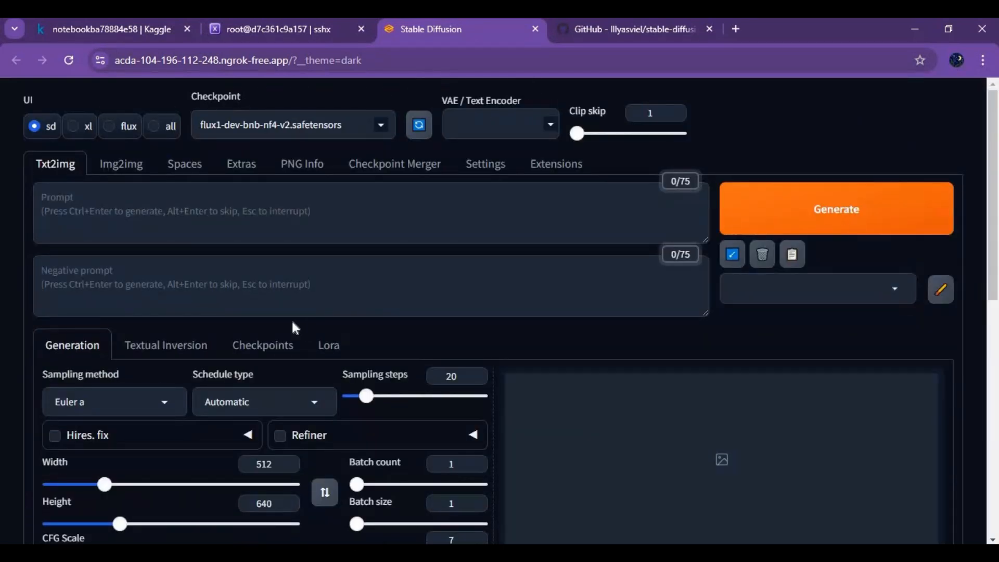
Select the flux UI preset, Swap Location 'Shared', and GPU Weights 12276 MB.
left_click(291, 124)
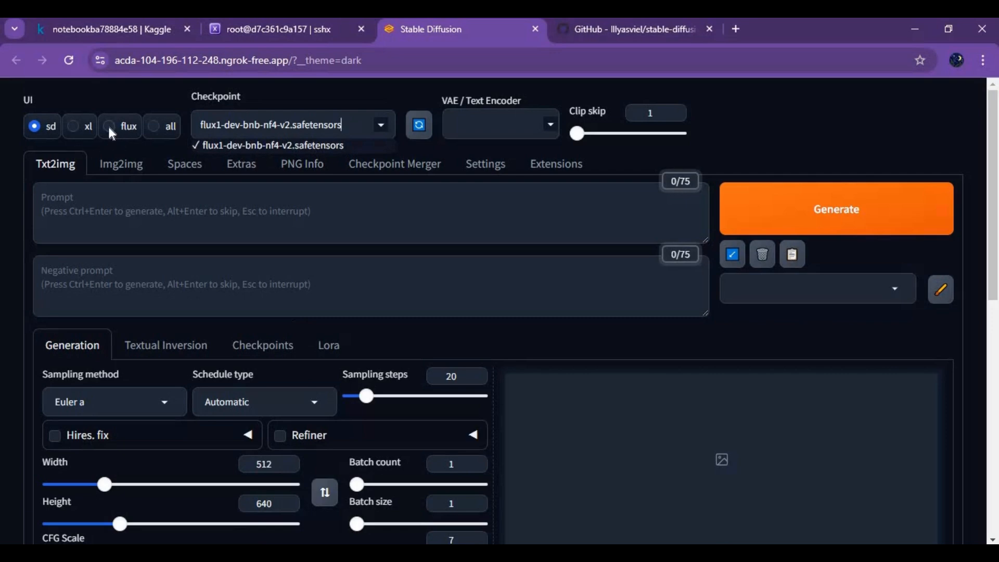
left_click(108, 126)
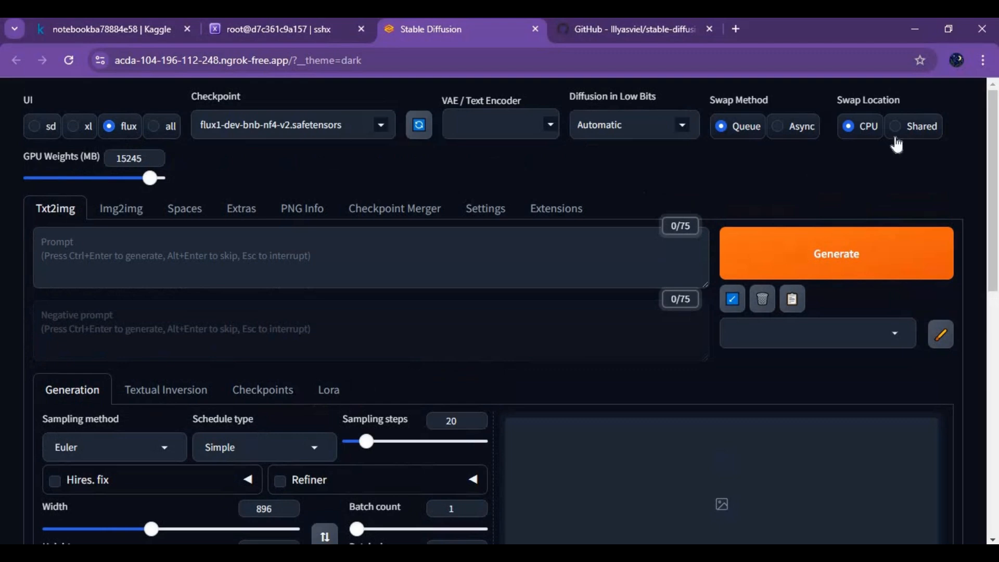
left_click(895, 126)
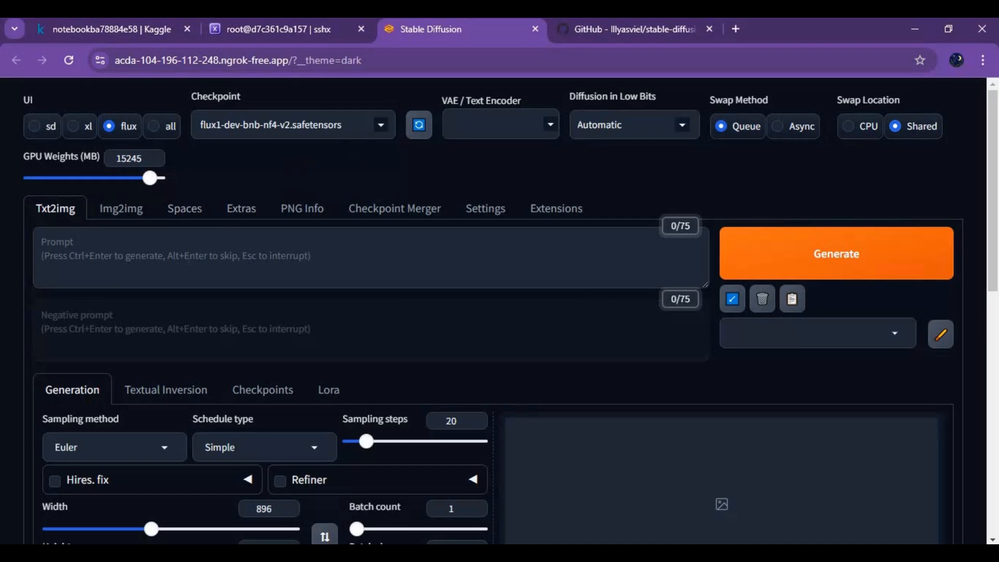
left_click_drag(152, 178, 120, 178)
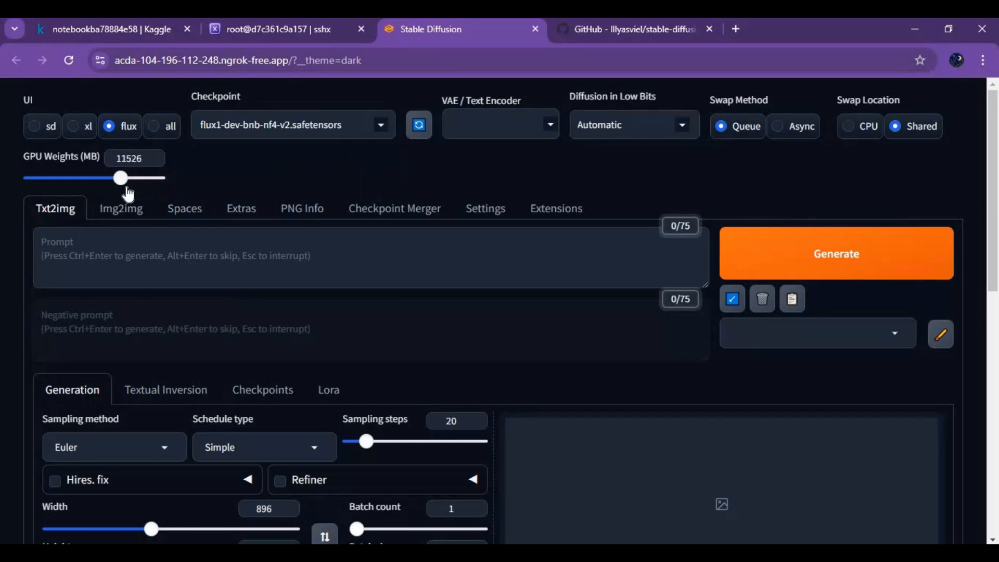
left_click_drag(121, 178, 126, 178)
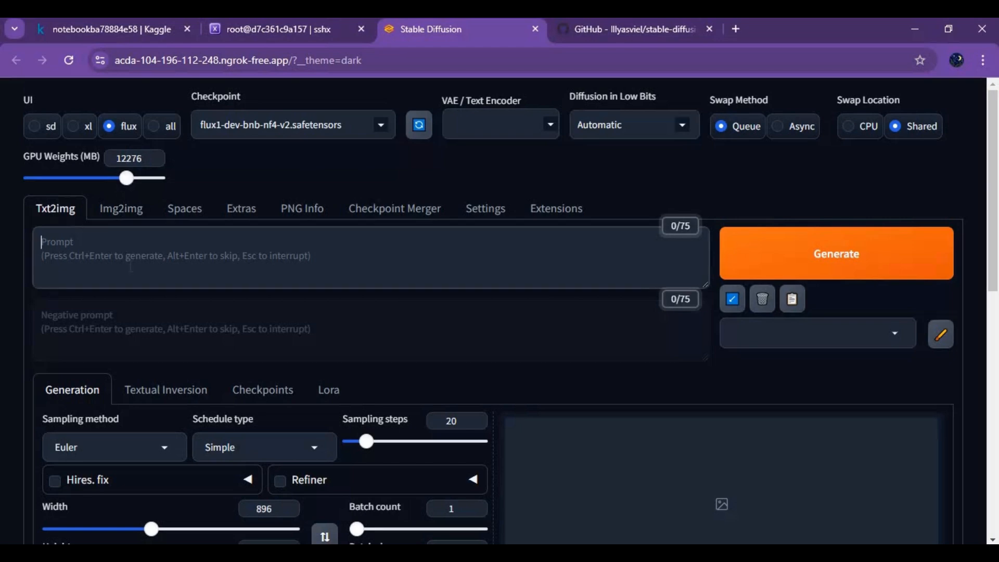
Enter the prompt 'girl holding a banner, written on it, thank you' and generate the image.
type("git")
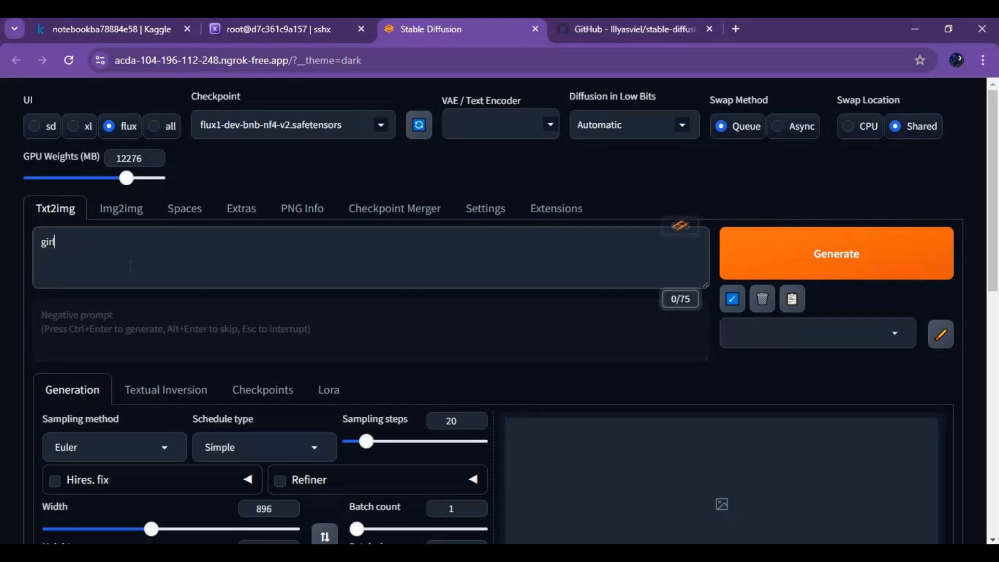
type("holfd")
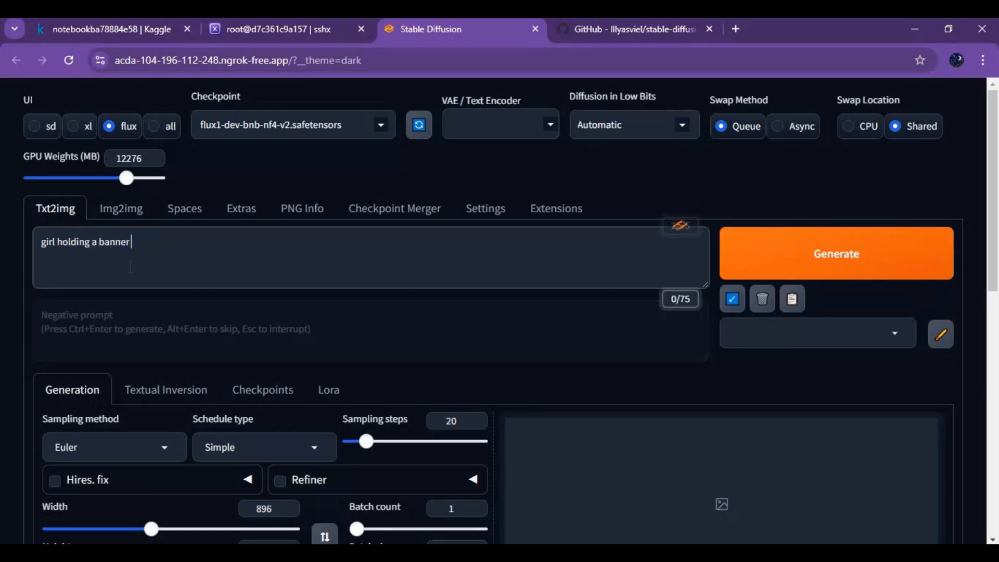
type(",")
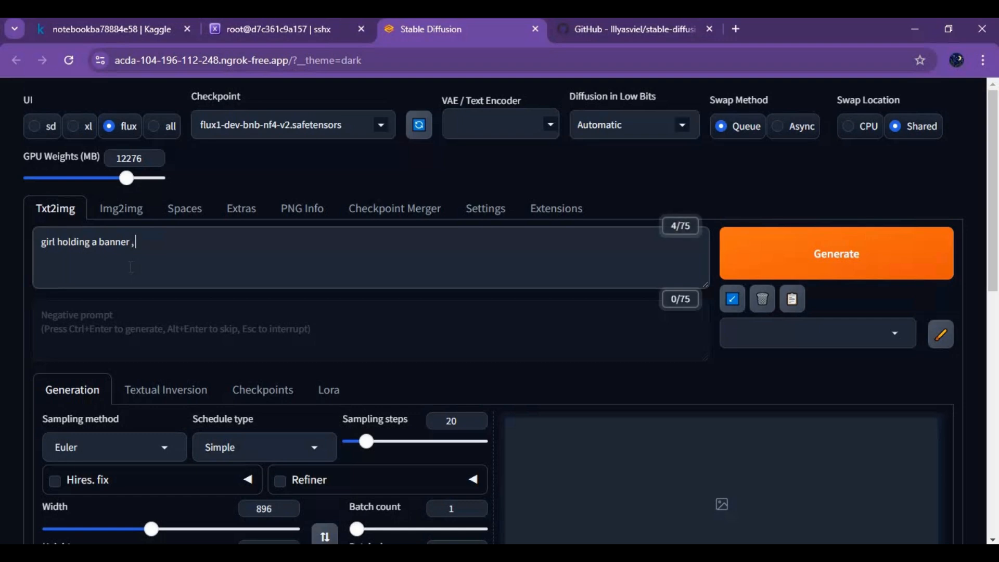
type("written")
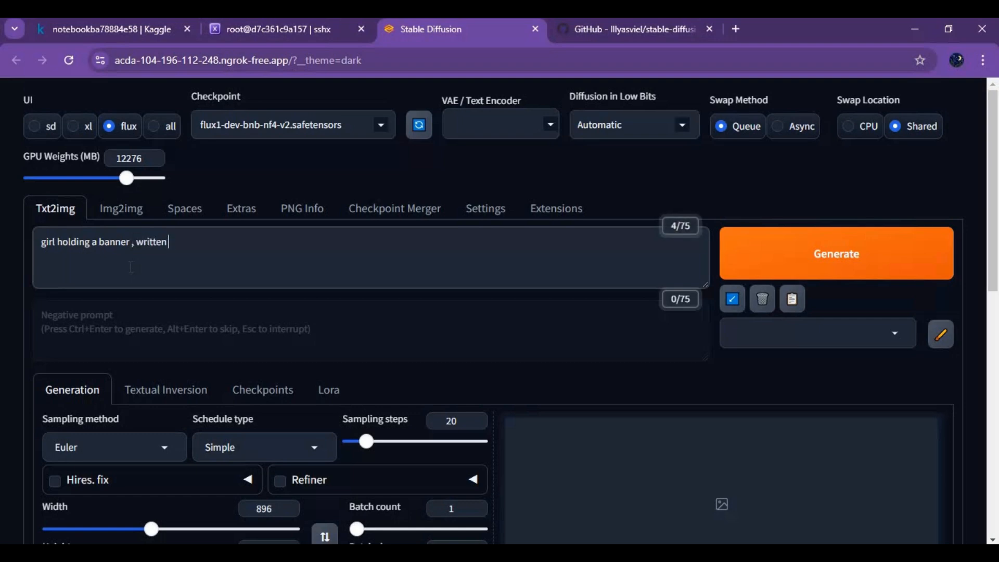
type("on it ,")
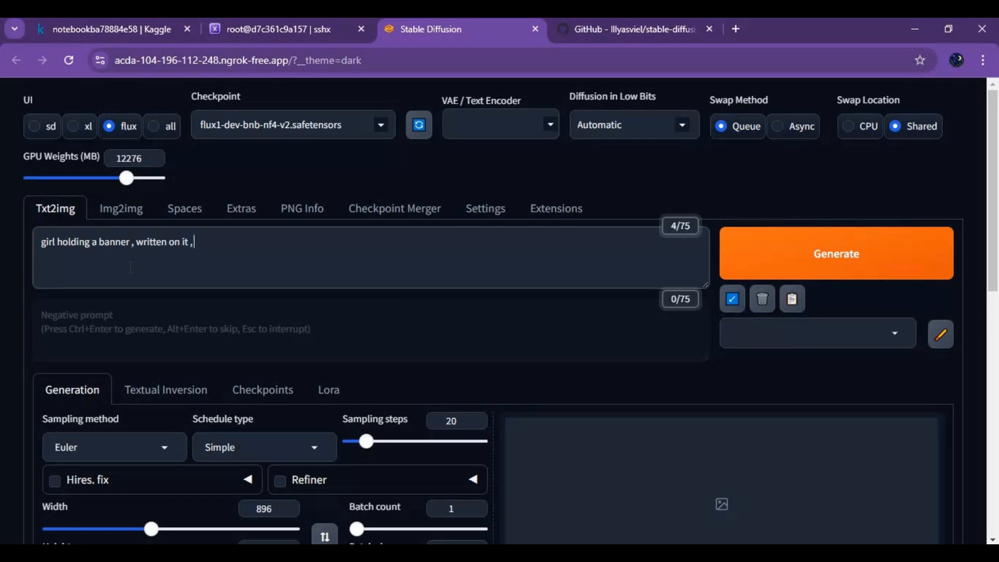
type("thank you")
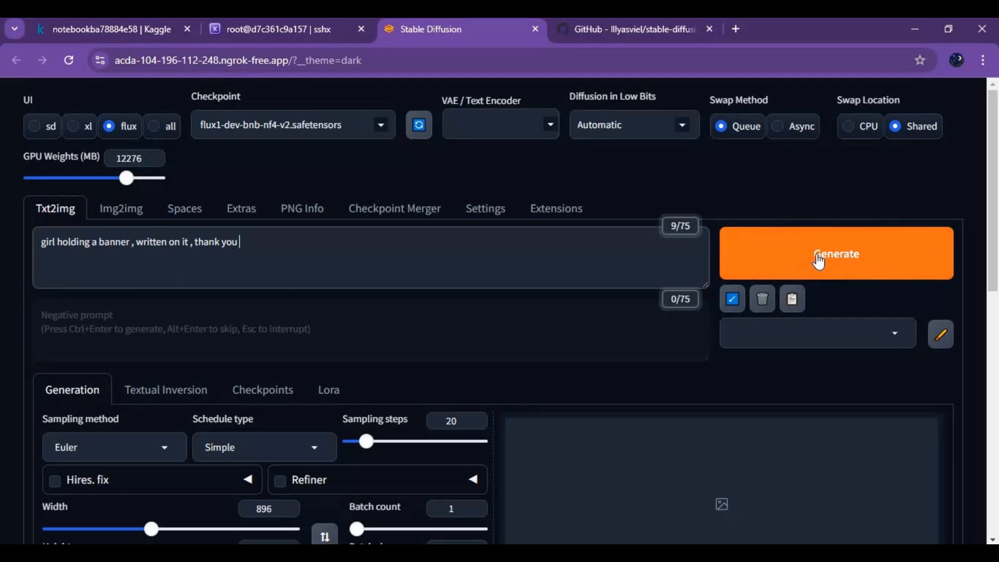
left_click(836, 252)
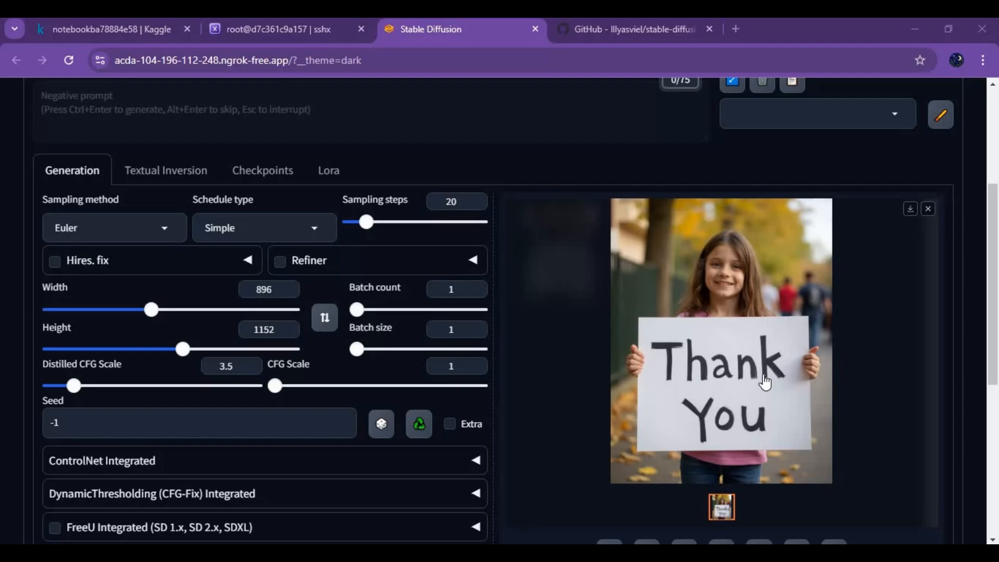
mouse_move(892, 436)
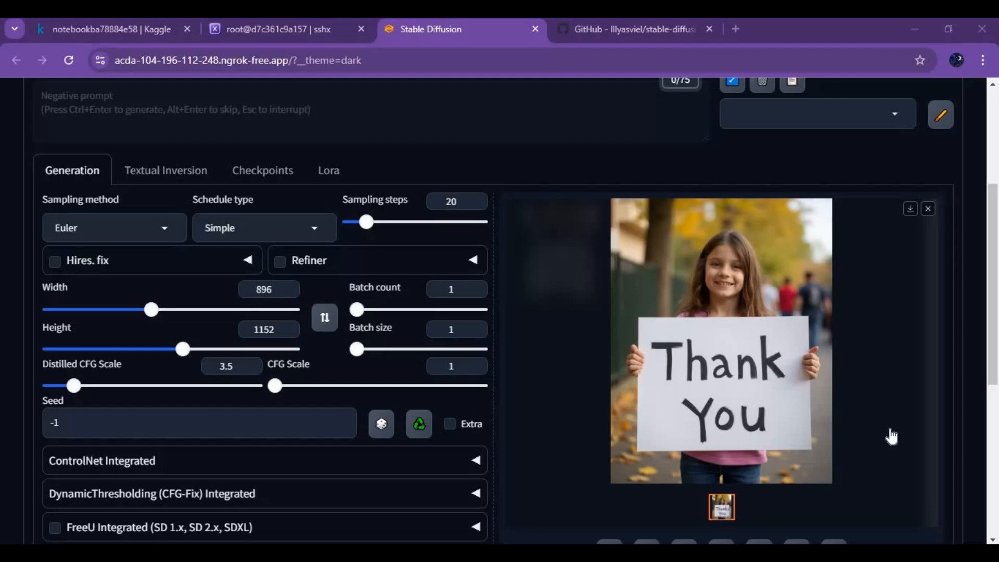